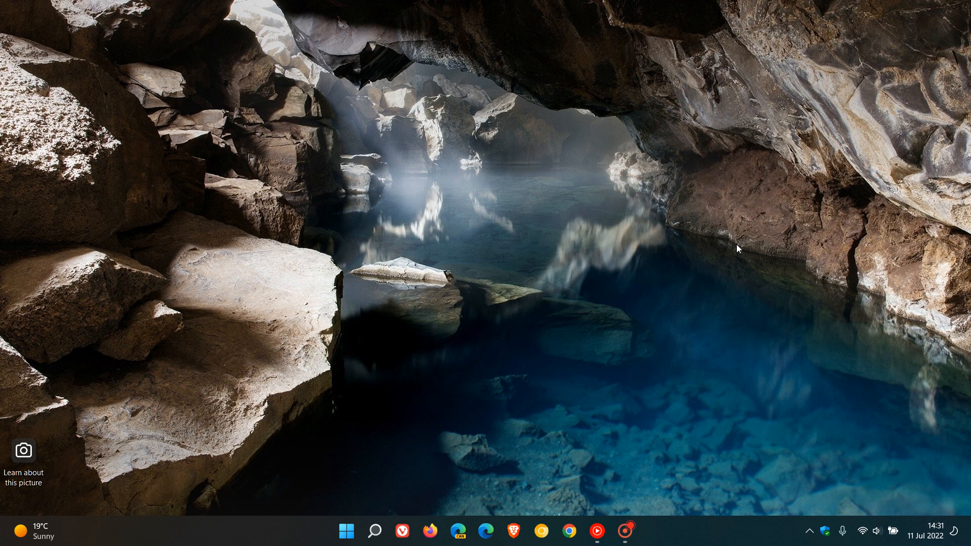
{"action": "mouse_move", "coordinate": [803, 233]}
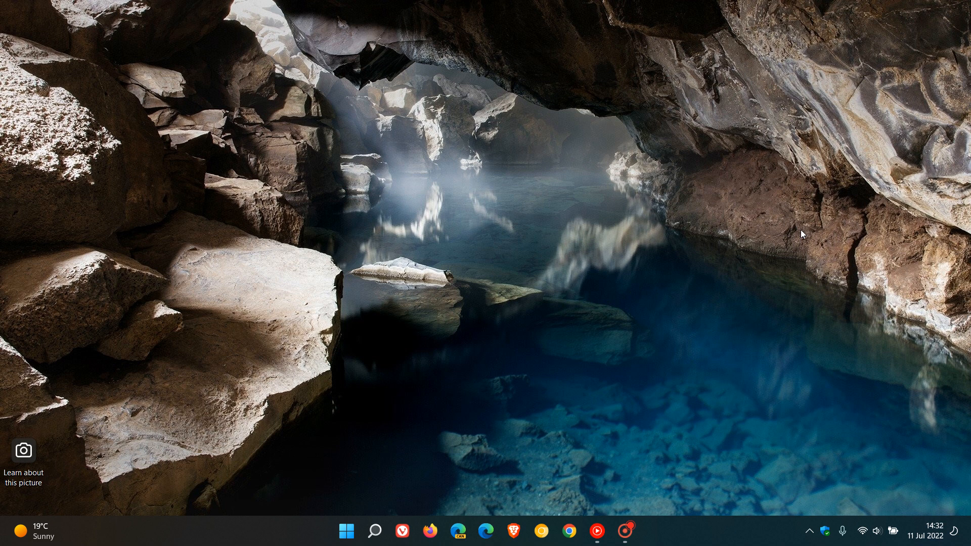
{"action": "mouse_move", "coordinate": [773, 207]}
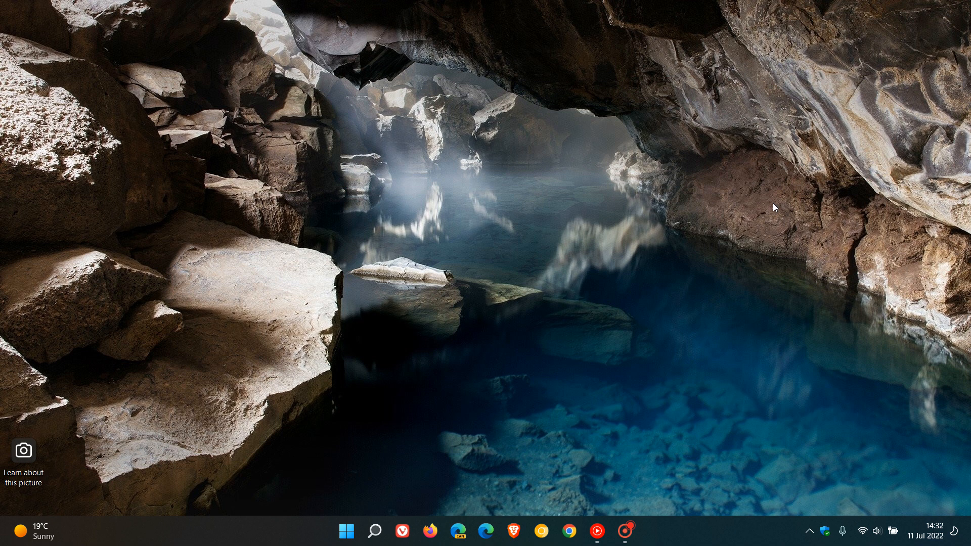
{"action": "mouse_move", "coordinate": [727, 214]}
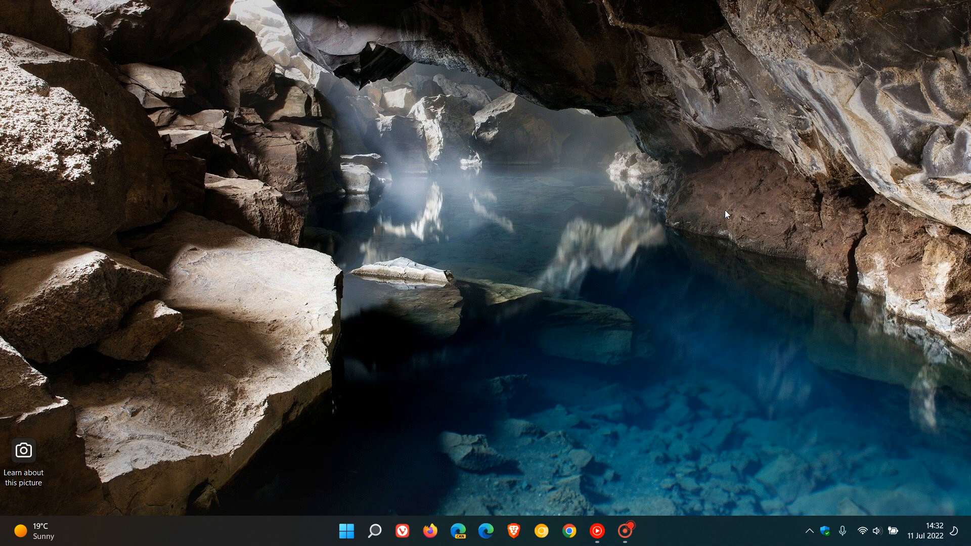
{"action": "mouse_move", "coordinate": [730, 199]}
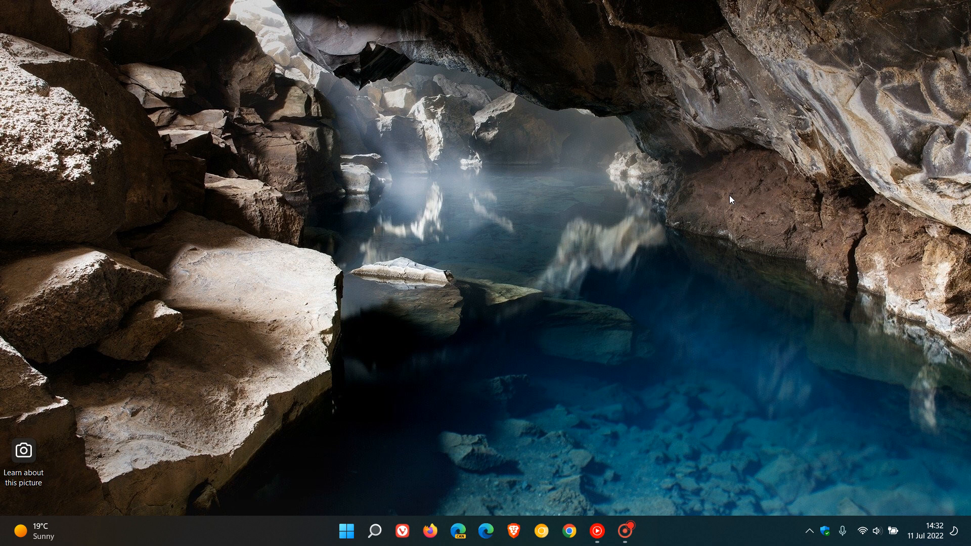
{"action": "mouse_move", "coordinate": [754, 193]}
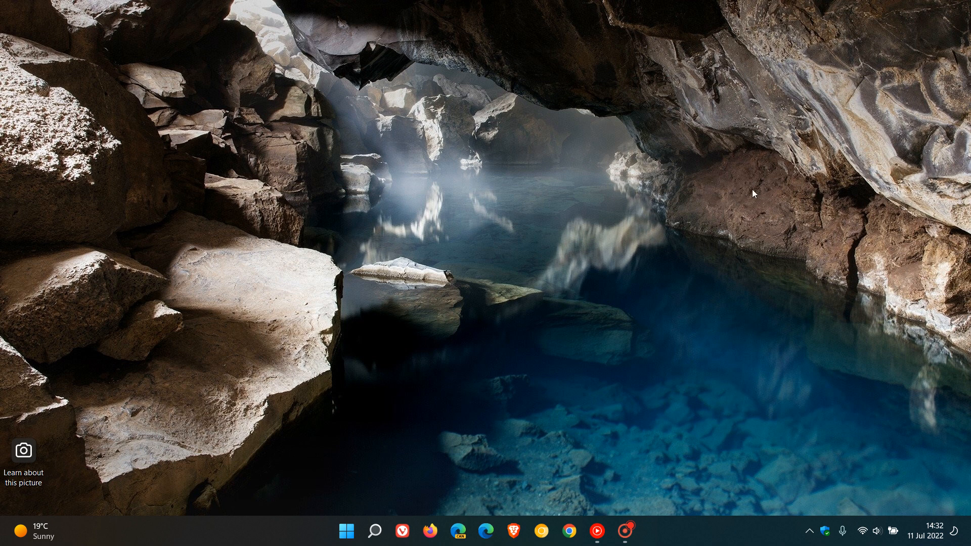
{"action": "mouse_move", "coordinate": [745, 184]}
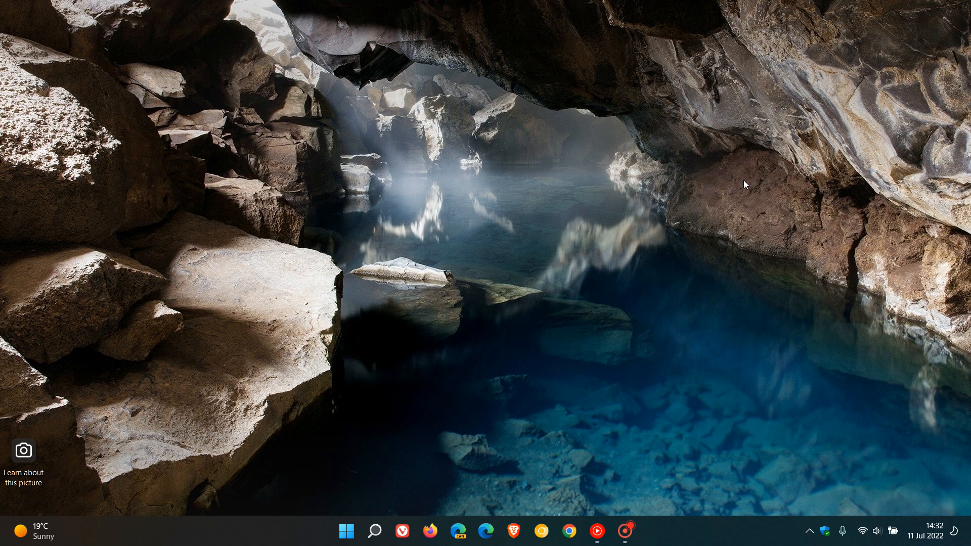
{"action": "mouse_move", "coordinate": [725, 204]}
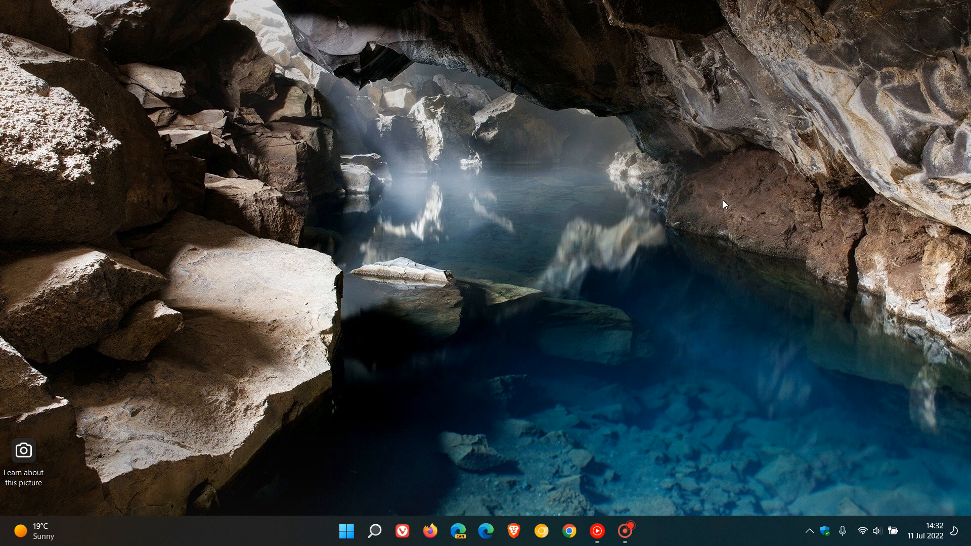
{"action": "mouse_move", "coordinate": [745, 197]}
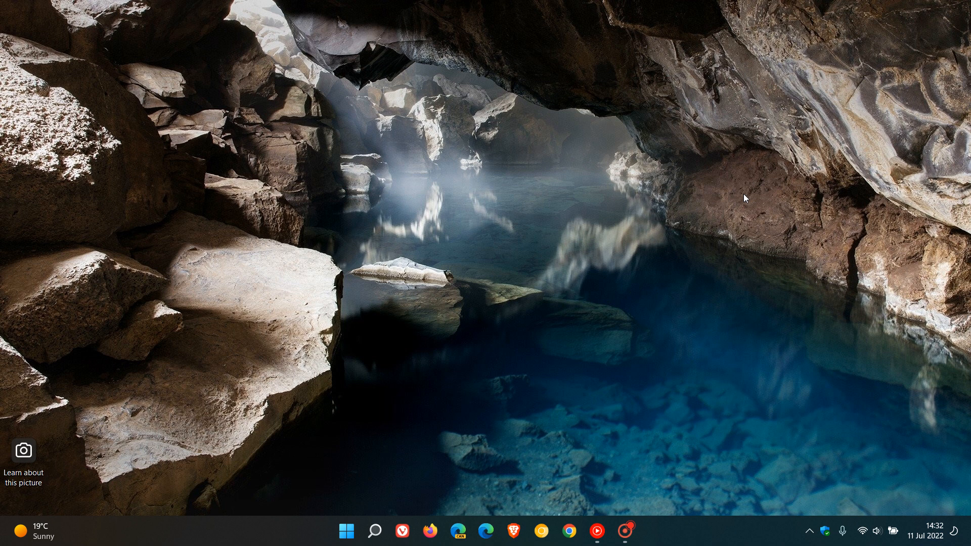
{"action": "mouse_move", "coordinate": [722, 194]}
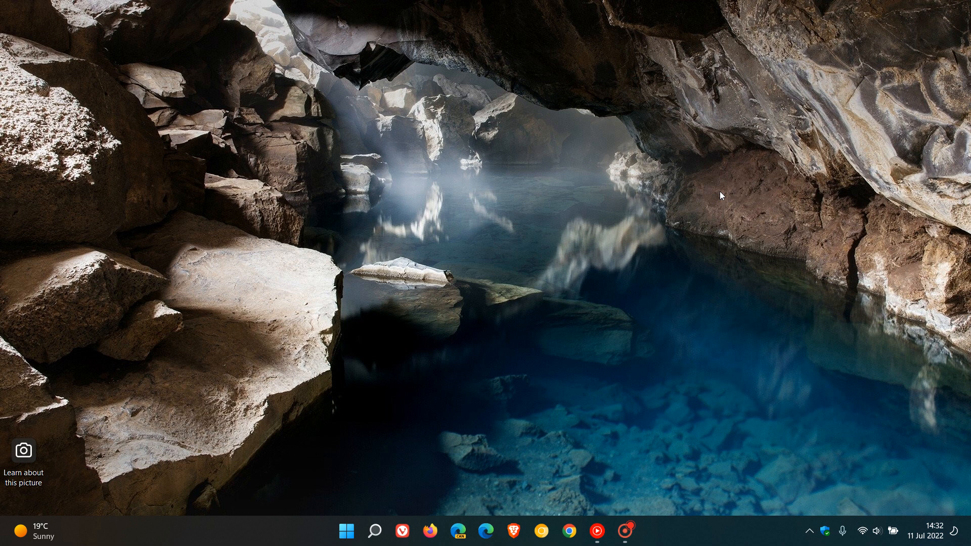
{"action": "mouse_move", "coordinate": [723, 172]}
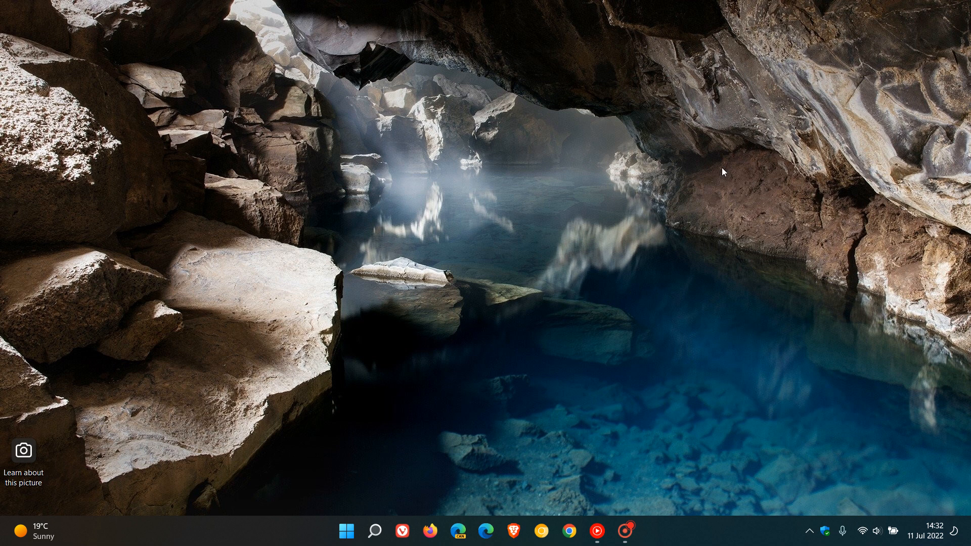
{"action": "mouse_move", "coordinate": [732, 147]}
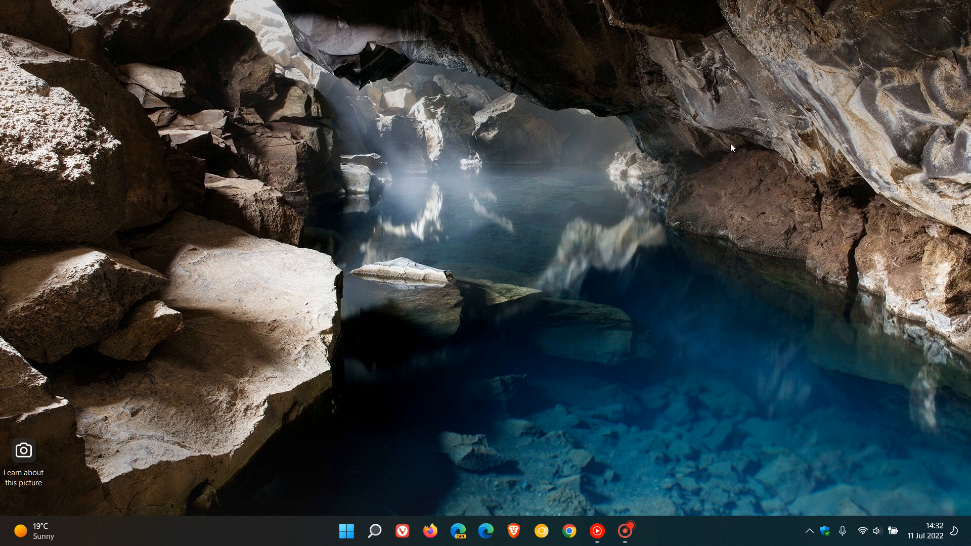
{"action": "mouse_move", "coordinate": [741, 172]}
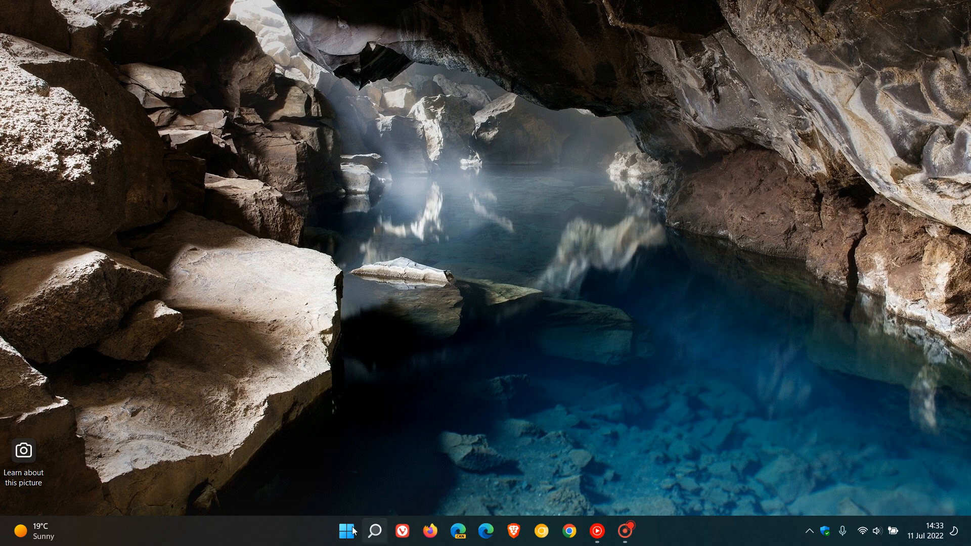
Launch Windows 11 Settings from the Start menu, landing on the System page.
{"action": "left_click", "coordinate": [638, 531]}
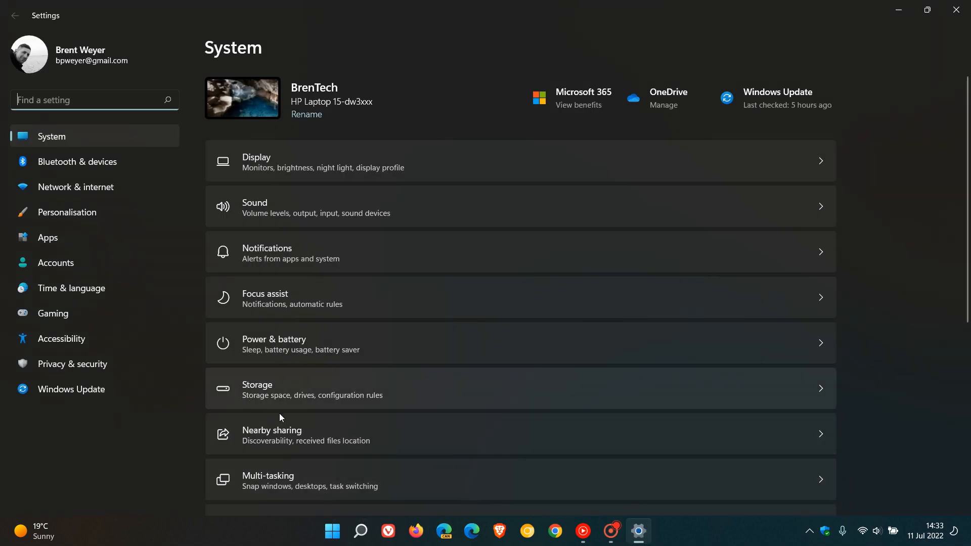
{"action": "mouse_move", "coordinate": [536, 384]}
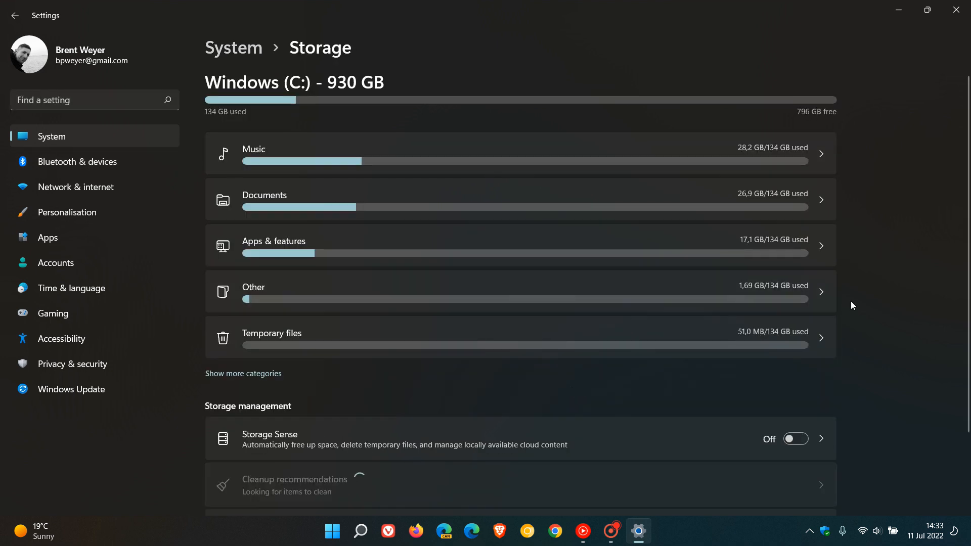
{"action": "mouse_move", "coordinate": [879, 297]}
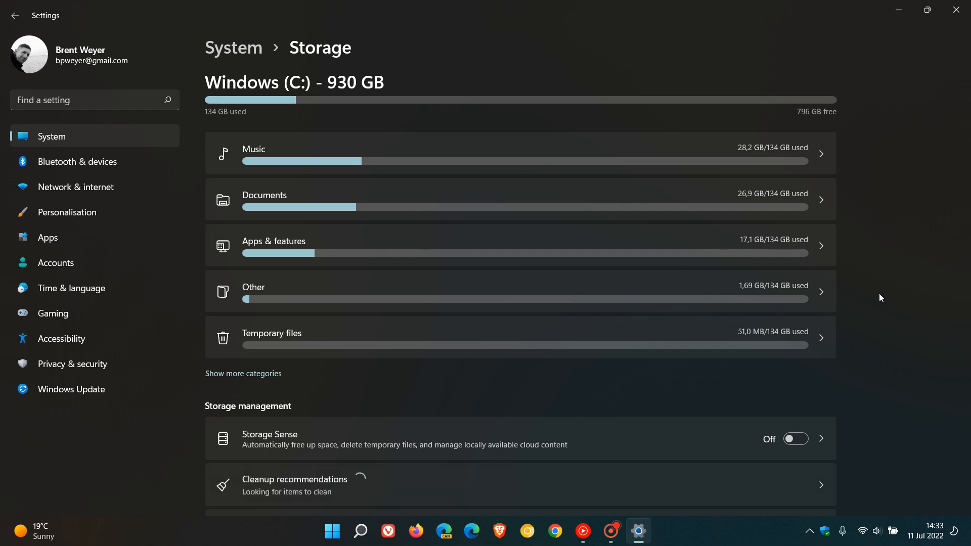
{"action": "mouse_move", "coordinate": [598, 350]}
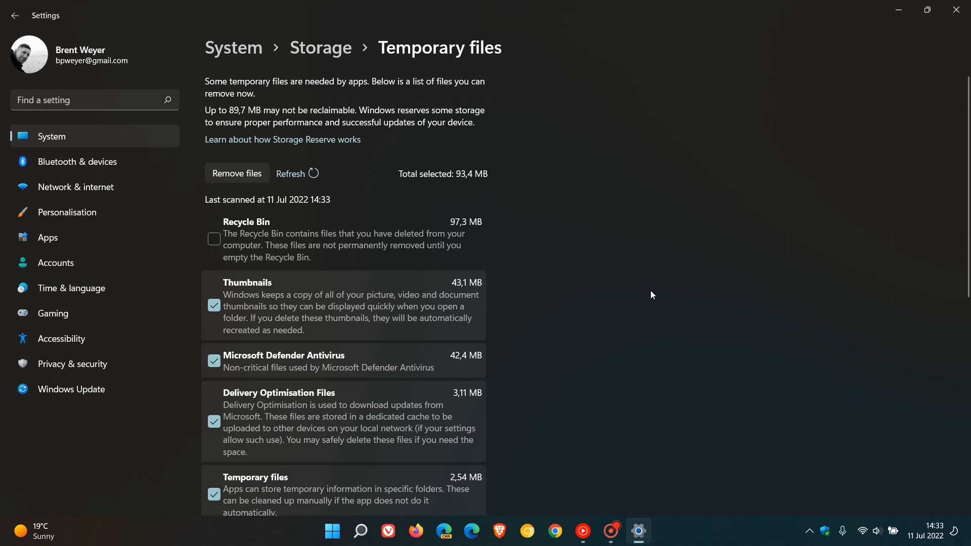
{"action": "mouse_move", "coordinate": [701, 291]}
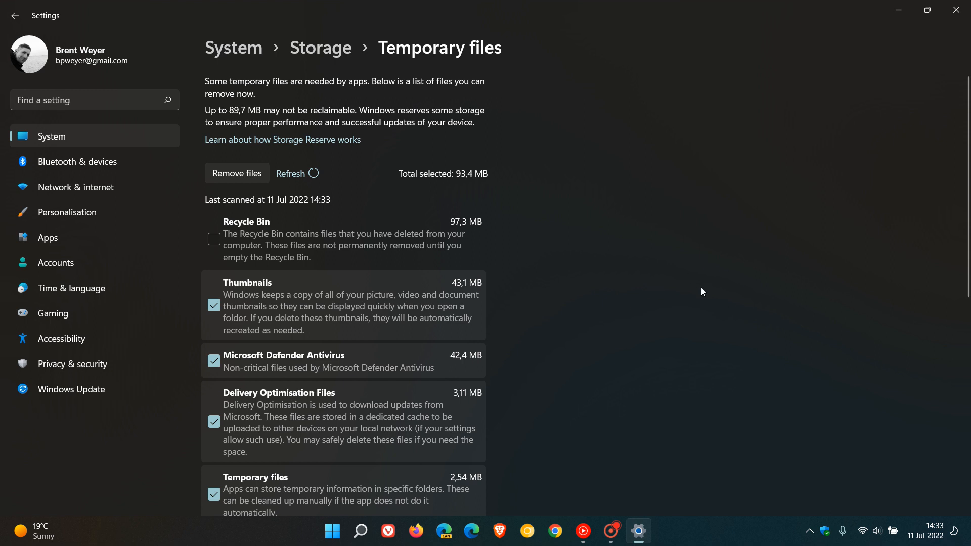
{"action": "mouse_move", "coordinate": [729, 304]}
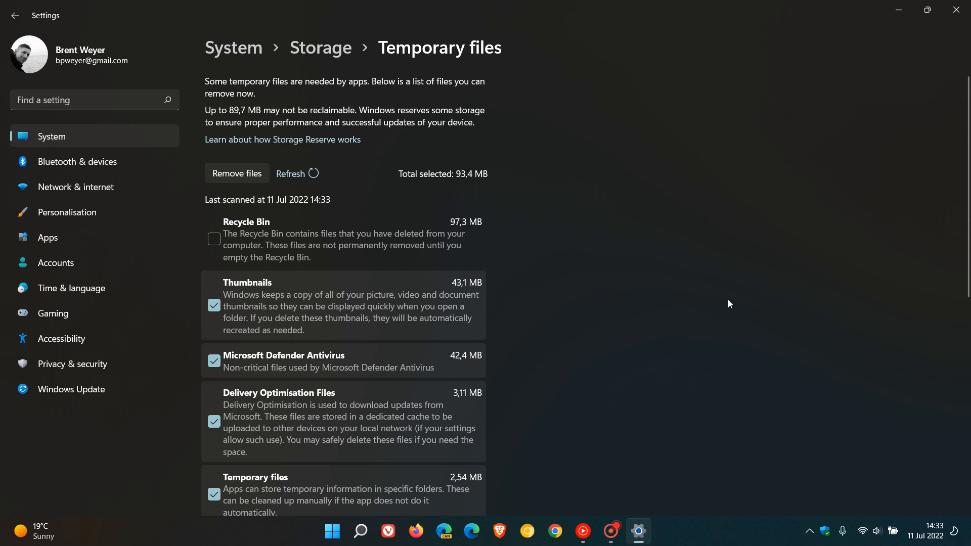
{"action": "mouse_move", "coordinate": [717, 321]}
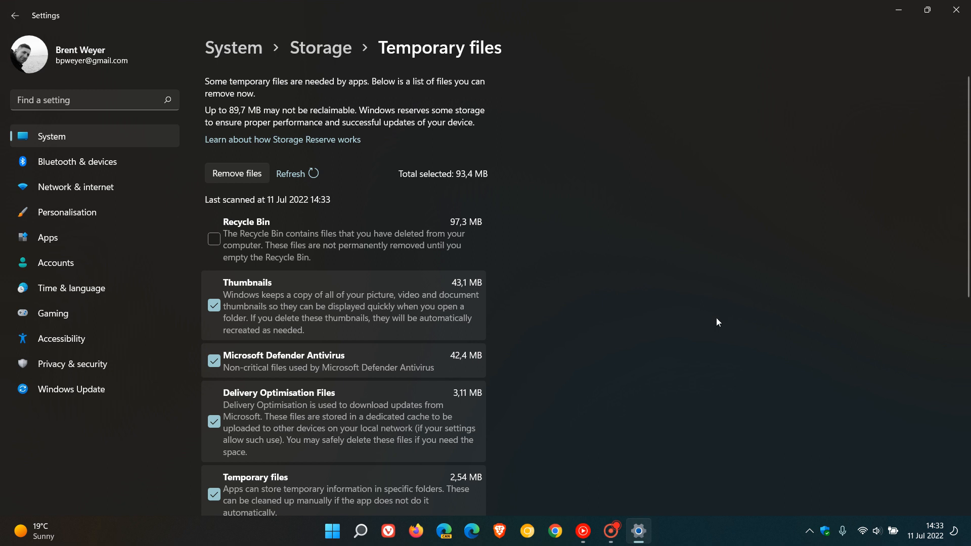
{"action": "mouse_move", "coordinate": [682, 294]}
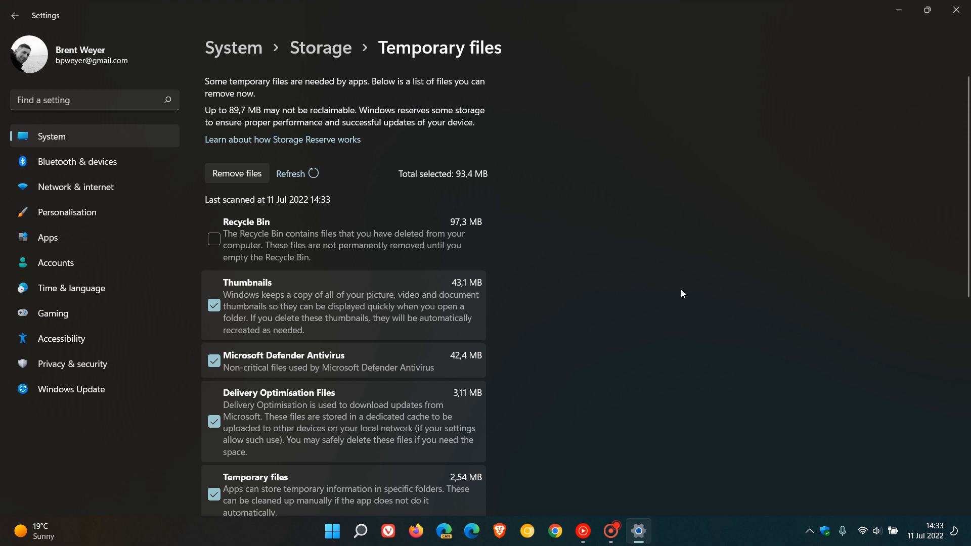
{"action": "mouse_move", "coordinate": [647, 319]}
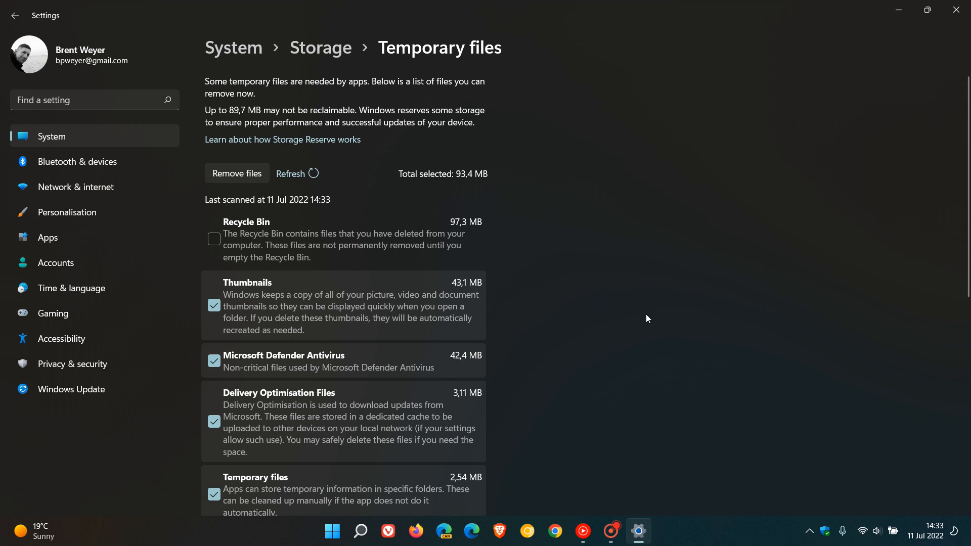
{"action": "mouse_move", "coordinate": [652, 302]}
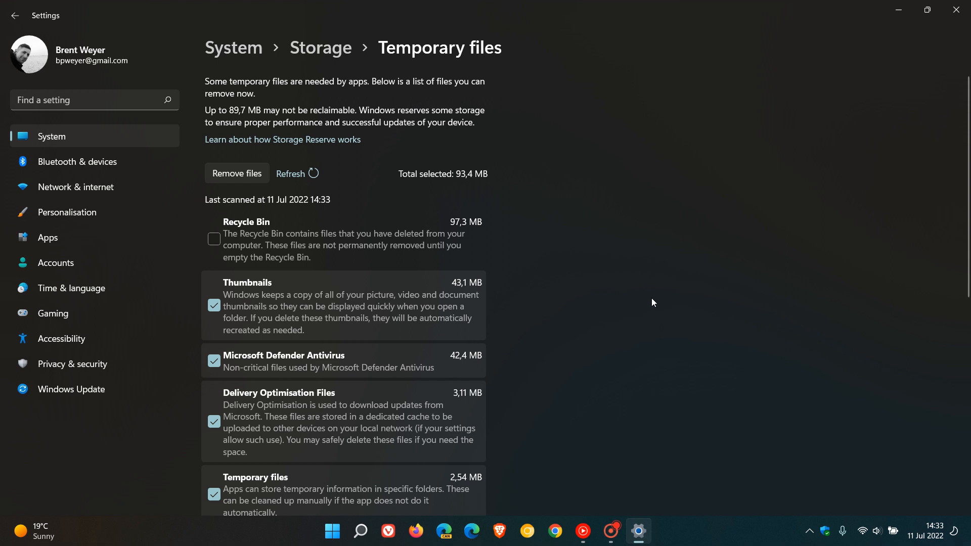
{"action": "mouse_move", "coordinate": [15, 15]}
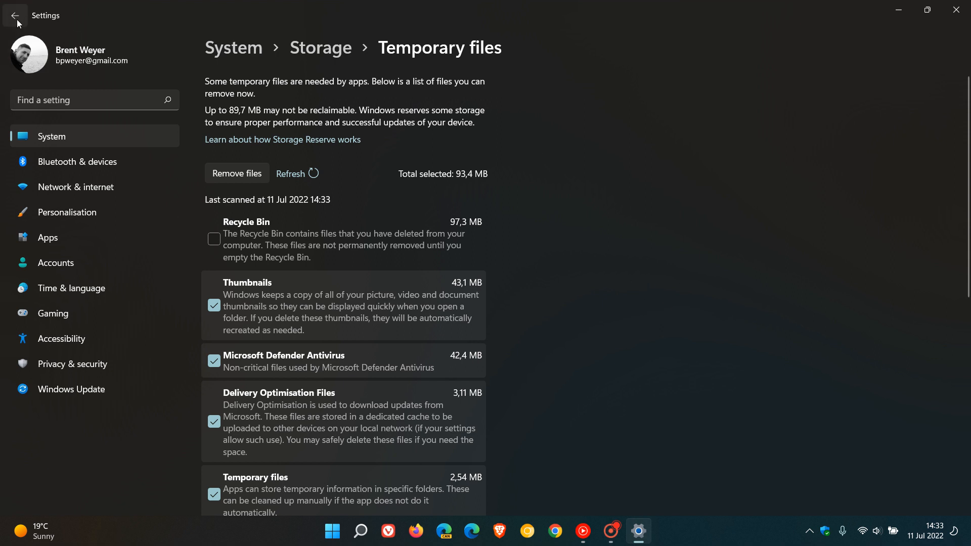
{"action": "left_click", "coordinate": [15, 15]}
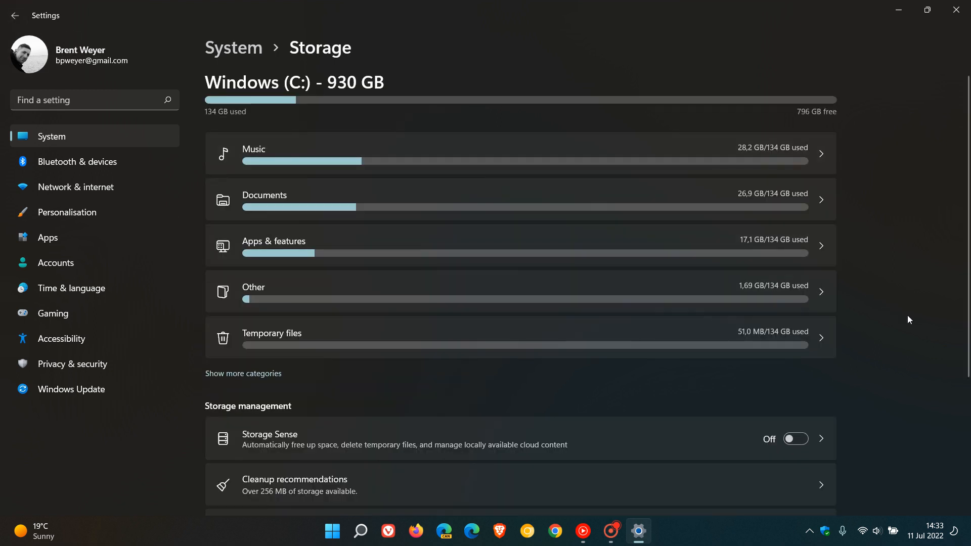
{"action": "mouse_move", "coordinate": [277, 458]}
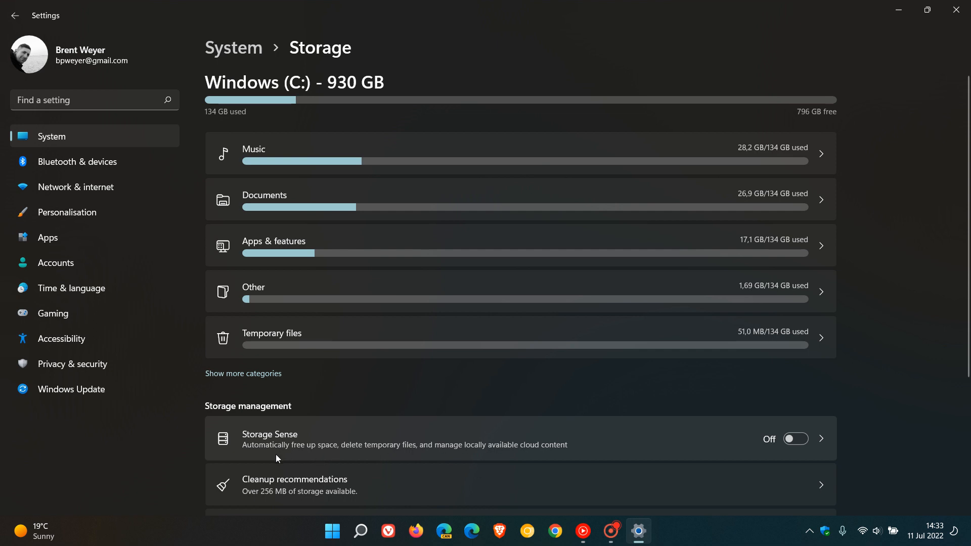
{"action": "mouse_move", "coordinate": [356, 454]}
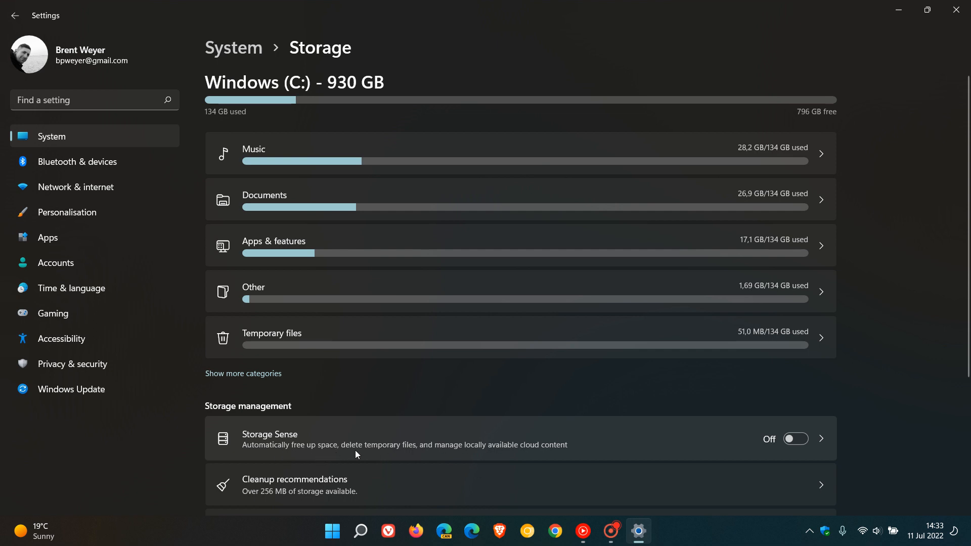
{"action": "mouse_move", "coordinate": [457, 451]}
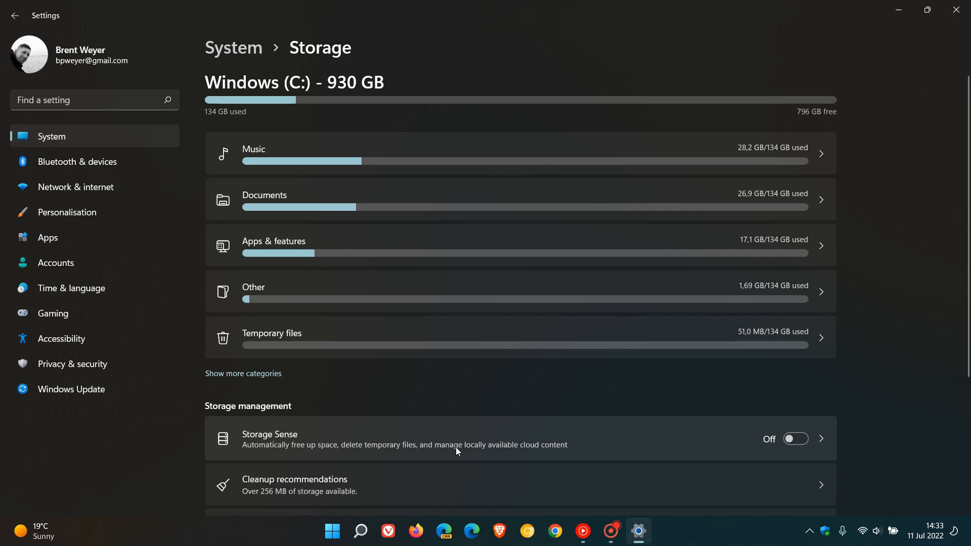
{"action": "mouse_move", "coordinate": [486, 434]}
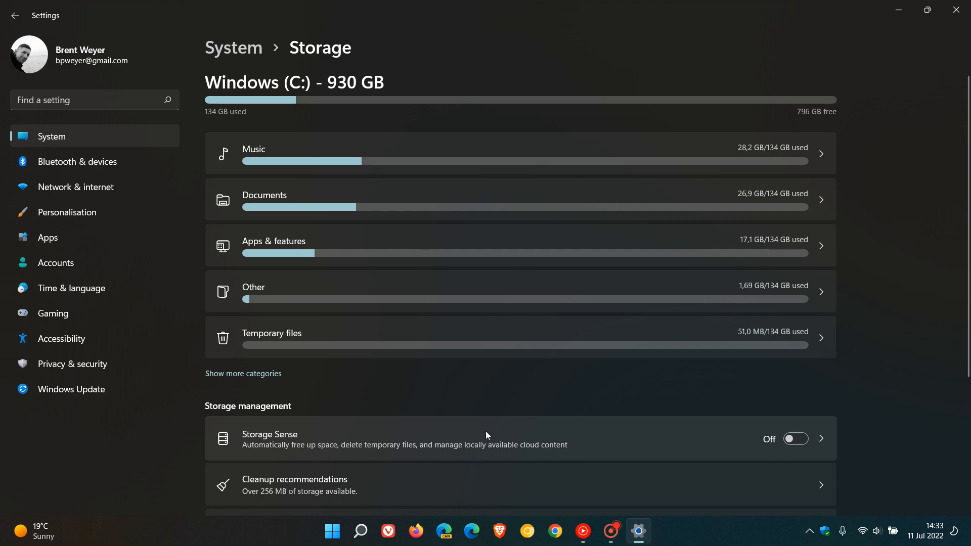
{"action": "mouse_move", "coordinate": [533, 438]}
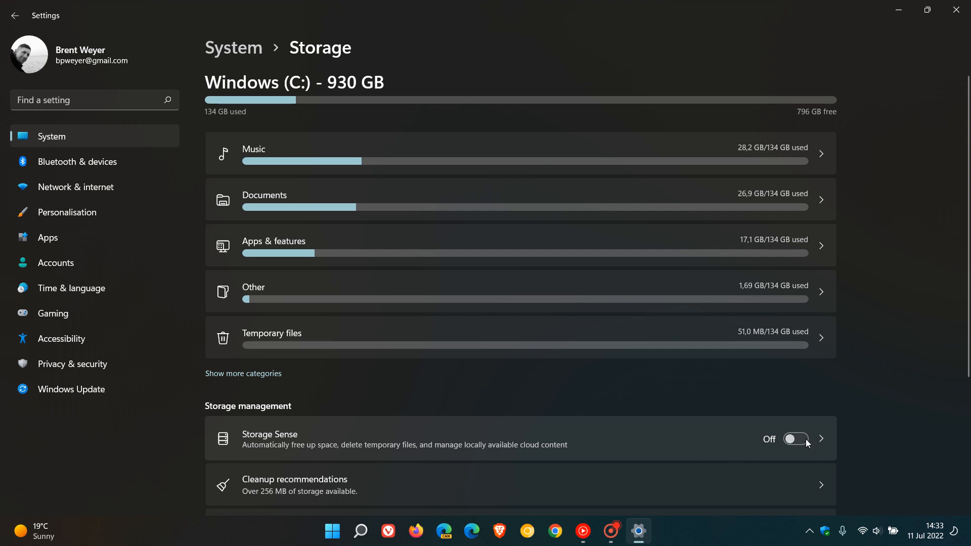
{"action": "mouse_move", "coordinate": [652, 441]}
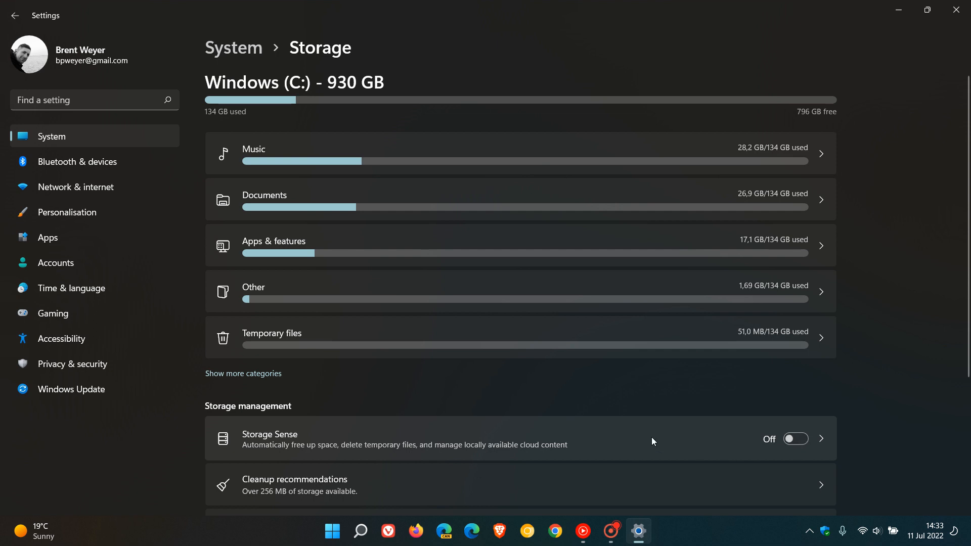
{"action": "mouse_move", "coordinate": [796, 439]}
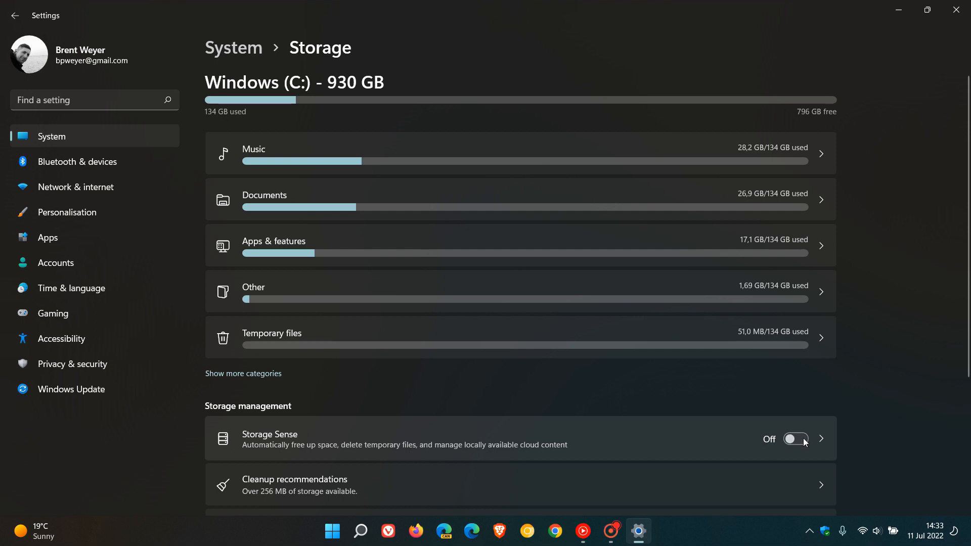
Enable Storage Sense and land on its page with automatic user content cleanup on.
{"action": "left_click", "coordinate": [795, 438]}
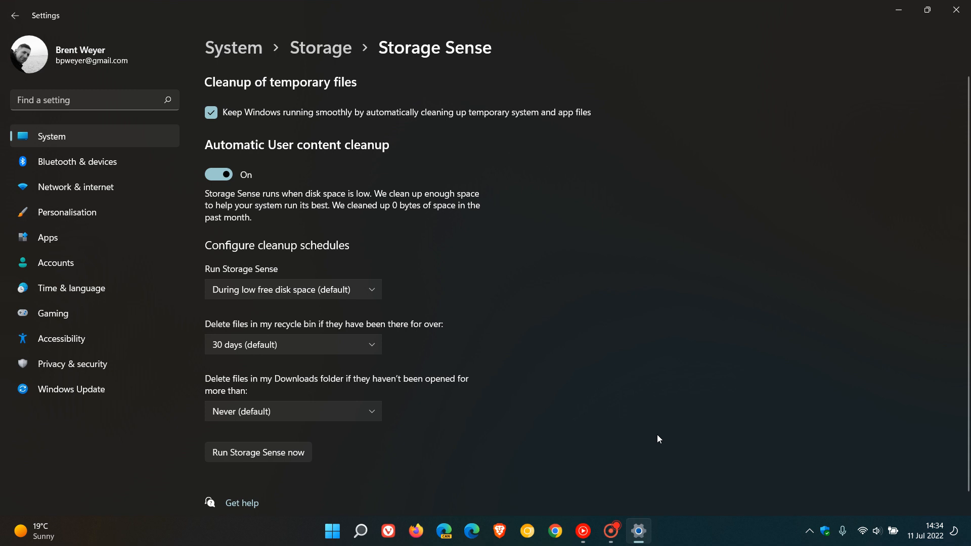
{"action": "mouse_move", "coordinate": [701, 292]}
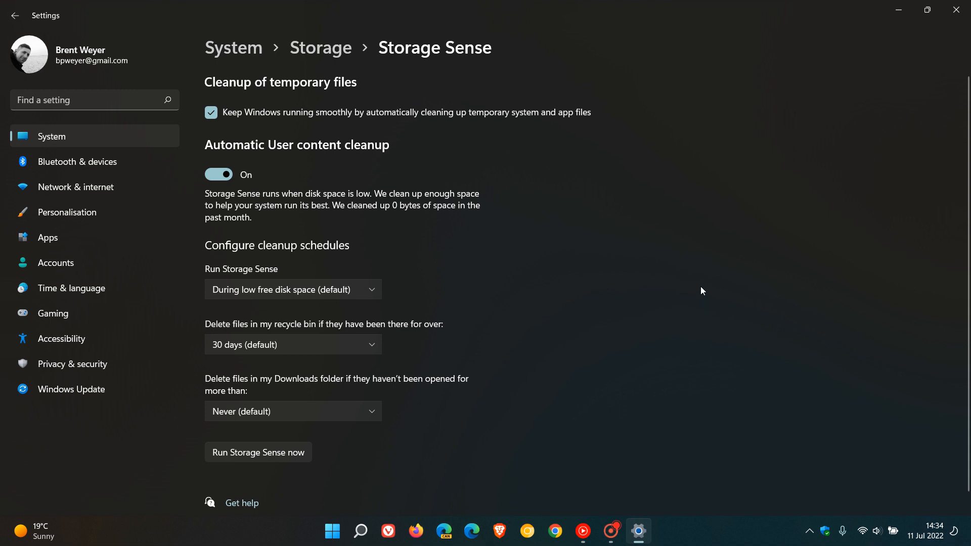
{"action": "mouse_move", "coordinate": [264, 143]}
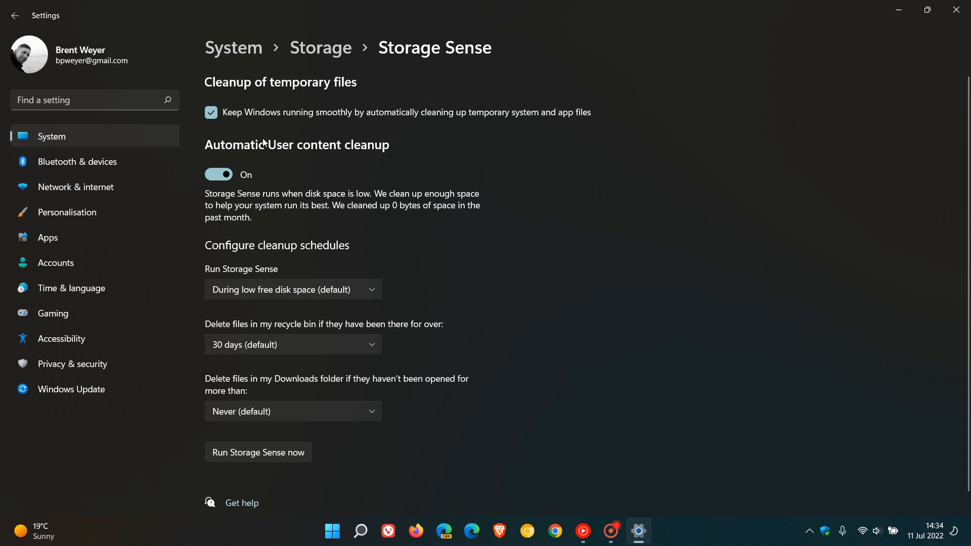
{"action": "mouse_move", "coordinate": [399, 126]}
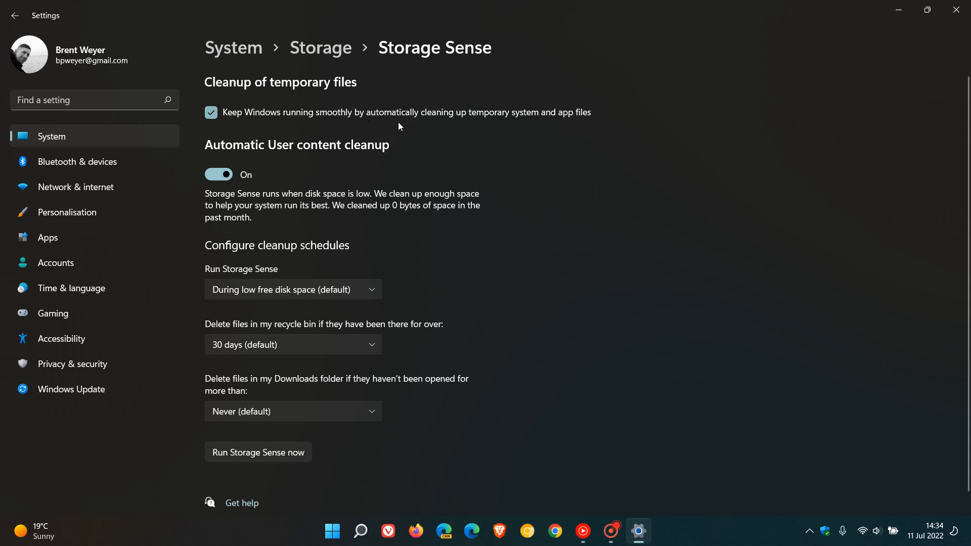
{"action": "mouse_move", "coordinate": [596, 131]}
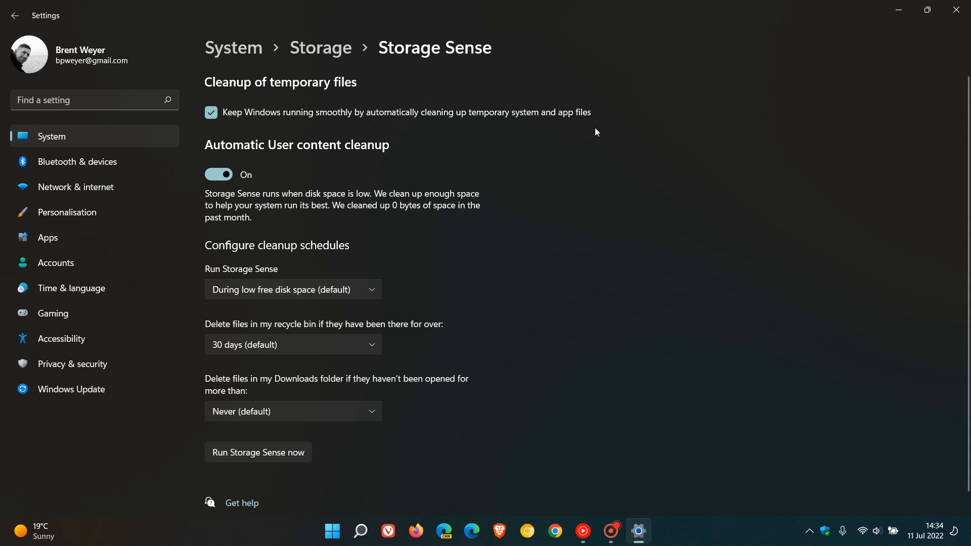
{"action": "mouse_move", "coordinate": [299, 172]}
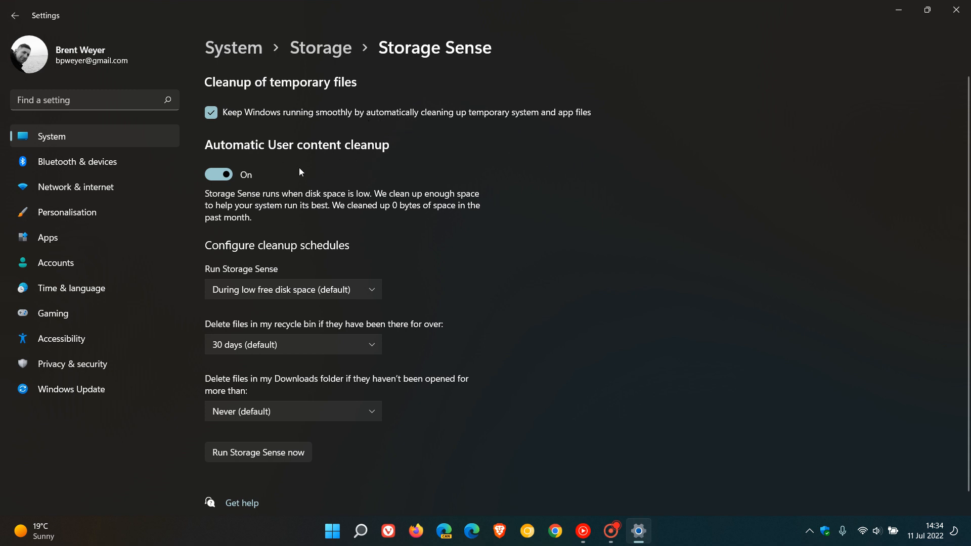
{"action": "mouse_move", "coordinate": [401, 168]}
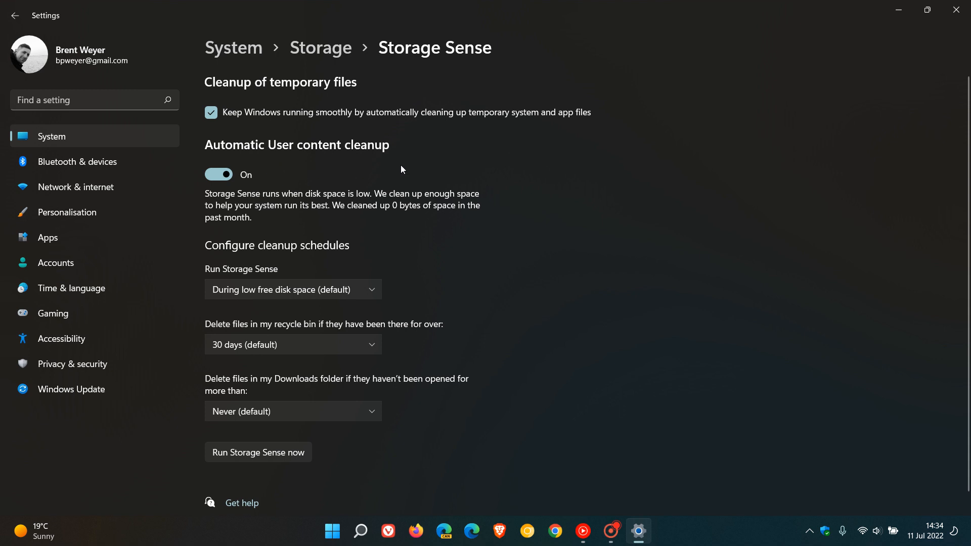
{"action": "mouse_move", "coordinate": [295, 204]}
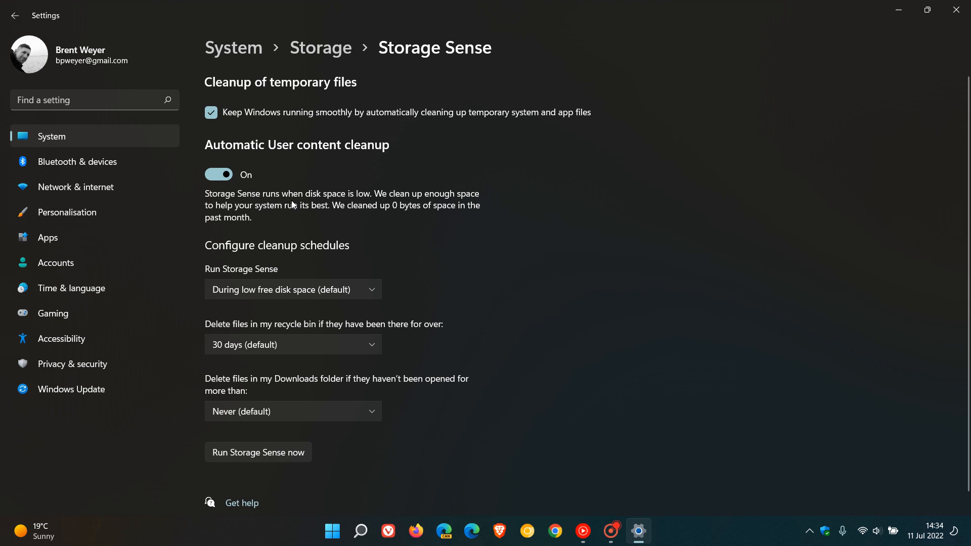
{"action": "mouse_move", "coordinate": [358, 203]}
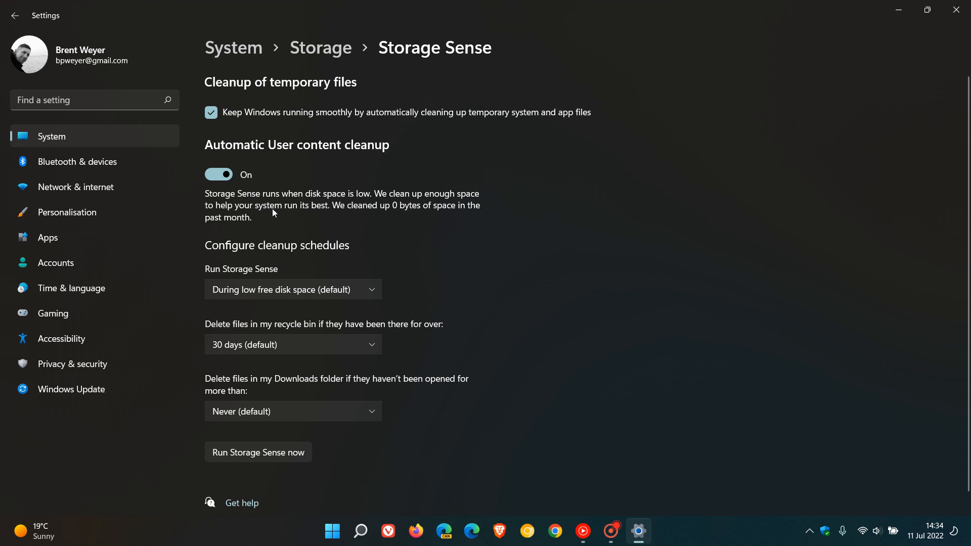
{"action": "mouse_move", "coordinate": [320, 217]}
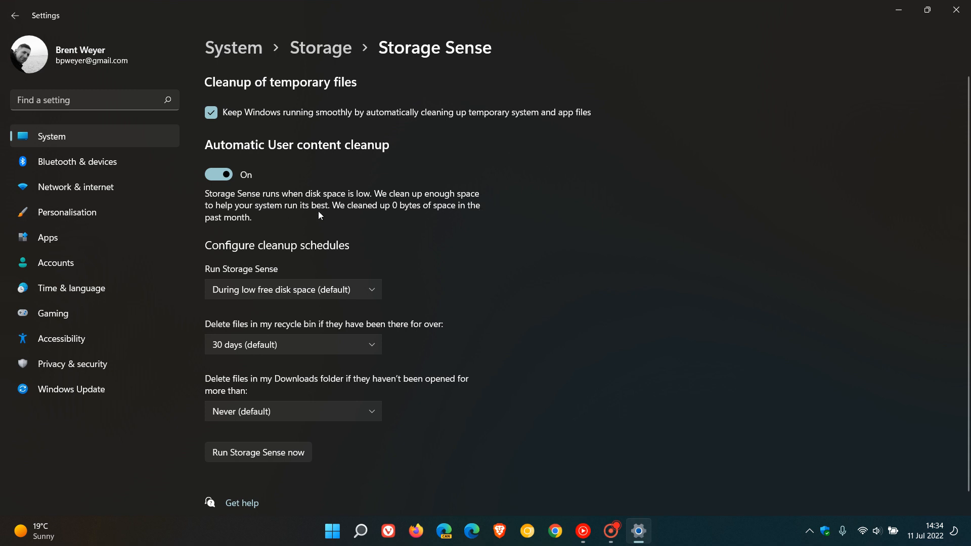
{"action": "mouse_move", "coordinate": [421, 212]}
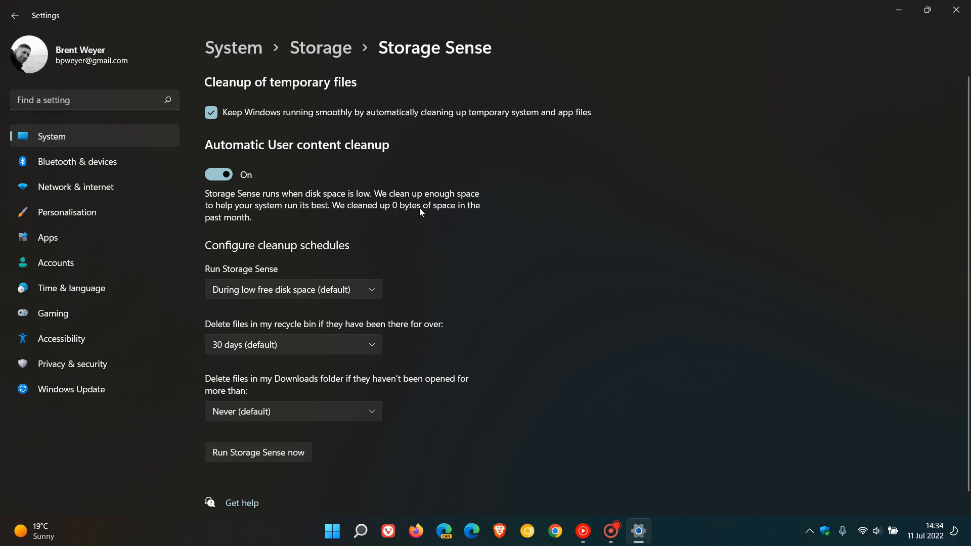
{"action": "mouse_move", "coordinate": [626, 203]}
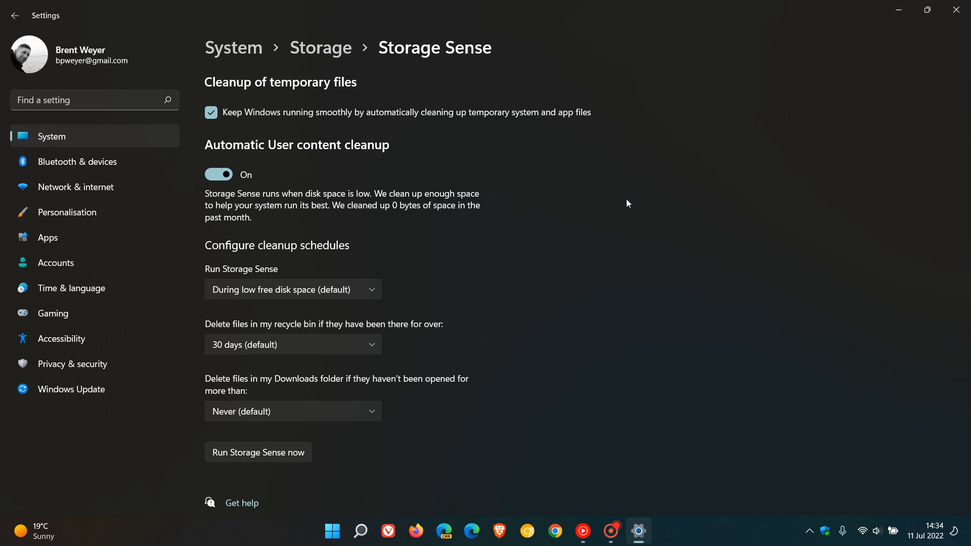
{"action": "mouse_move", "coordinate": [661, 192]}
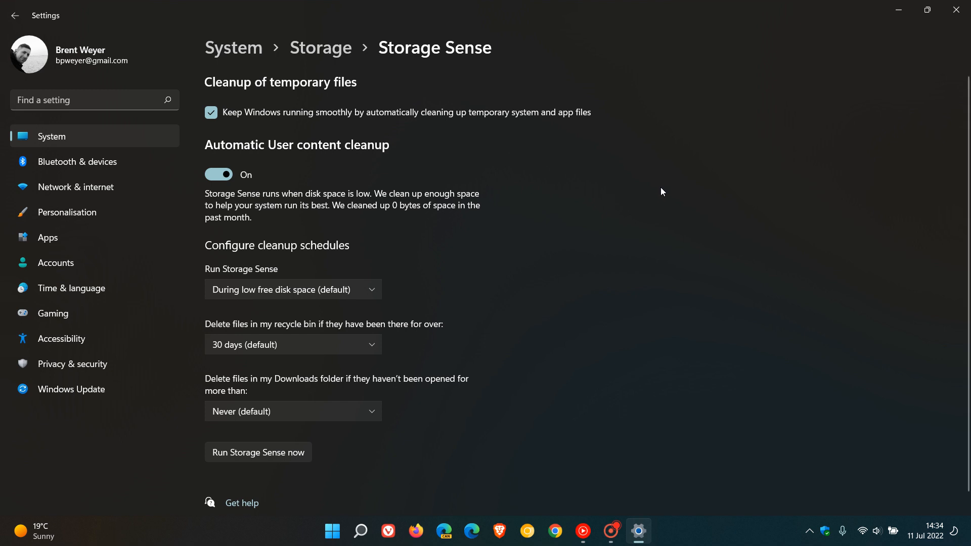
{"action": "mouse_move", "coordinate": [656, 195]}
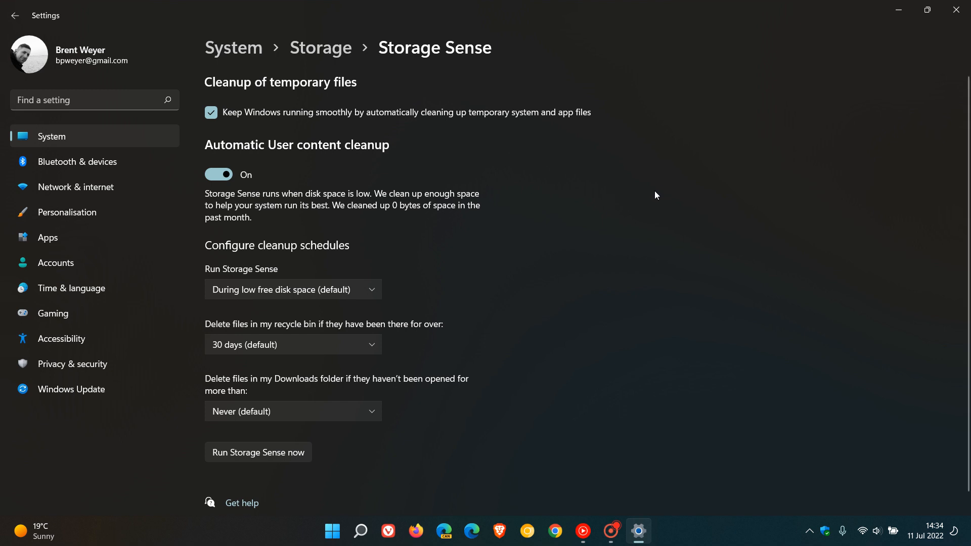
{"action": "mouse_move", "coordinate": [627, 205]}
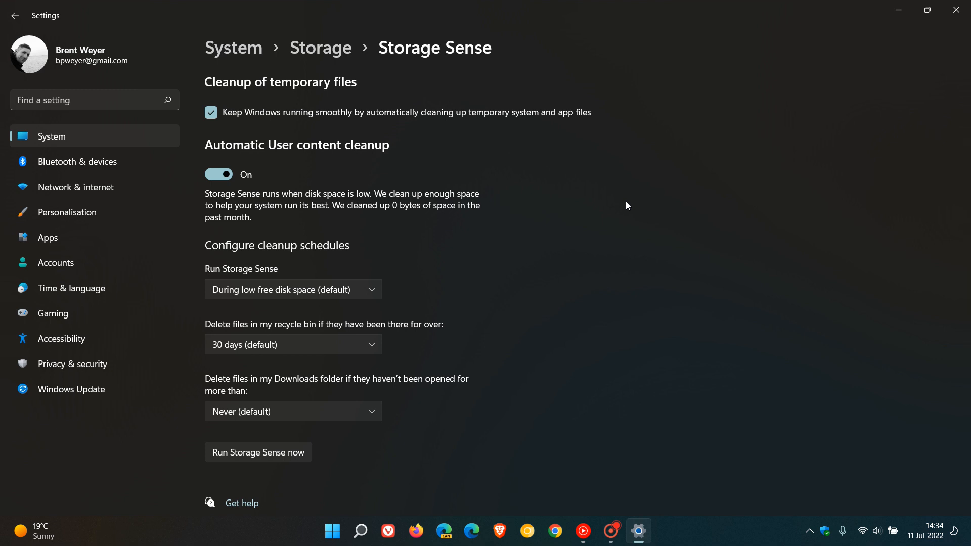
{"action": "mouse_move", "coordinate": [649, 216]}
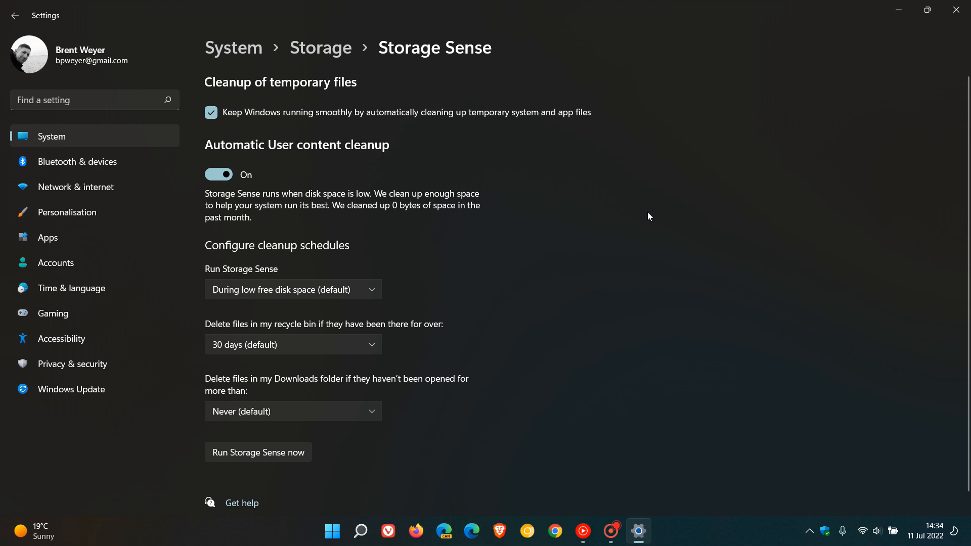
{"action": "mouse_move", "coordinate": [411, 245]}
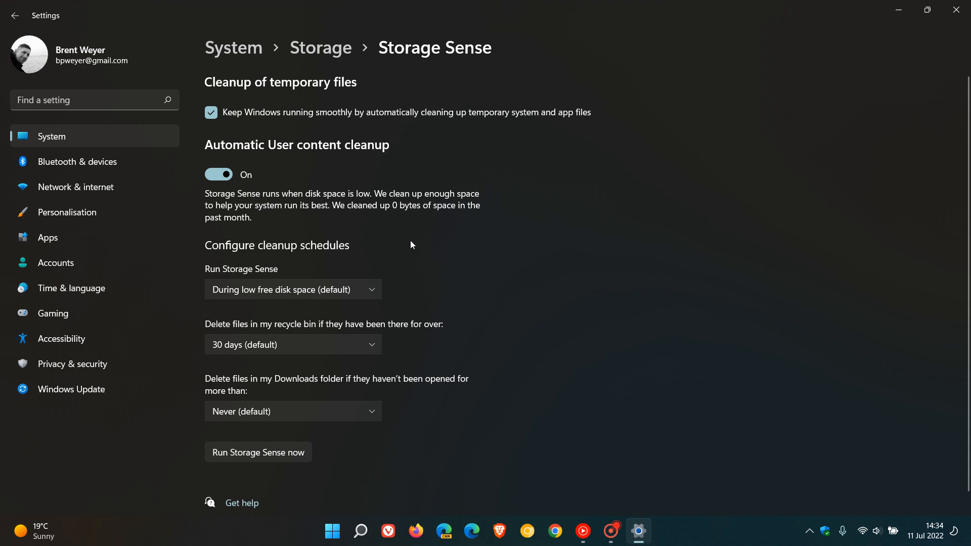
{"action": "mouse_move", "coordinate": [569, 254]}
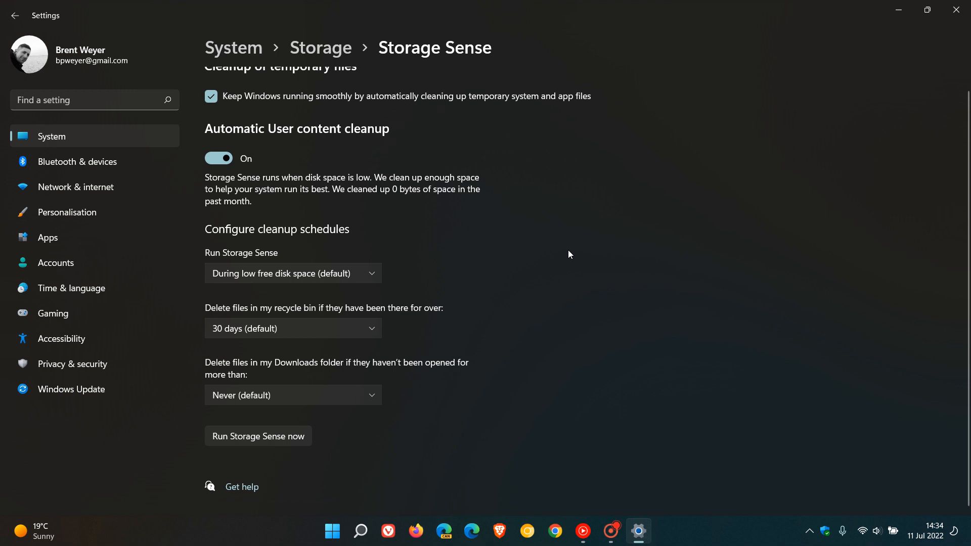
{"action": "mouse_move", "coordinate": [556, 249]}
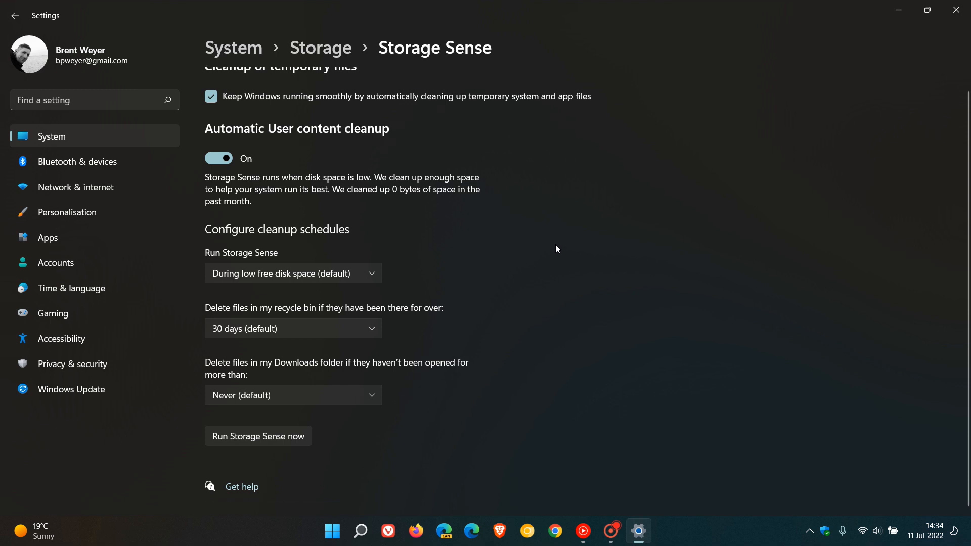
{"action": "mouse_move", "coordinate": [373, 279]}
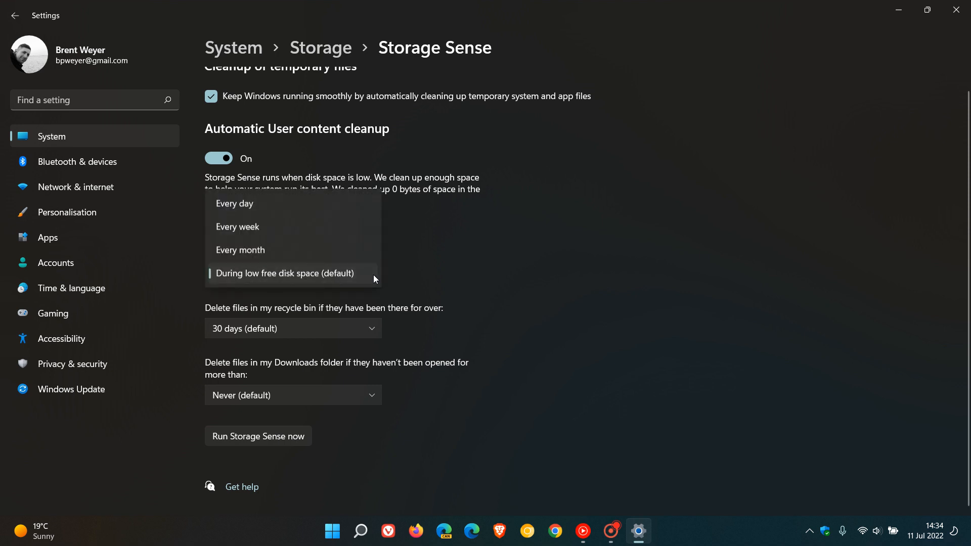
{"action": "mouse_move", "coordinate": [334, 253]}
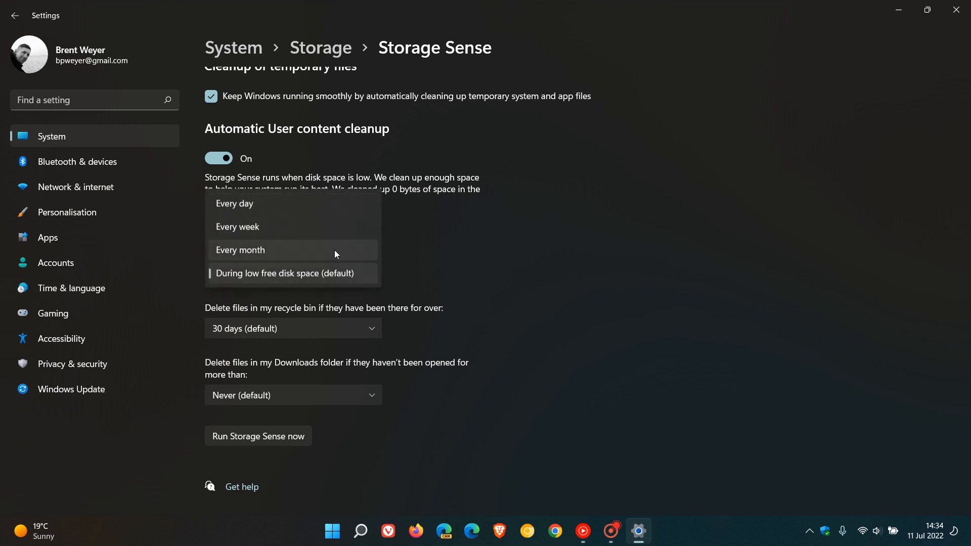
{"action": "left_click", "coordinate": [288, 272]}
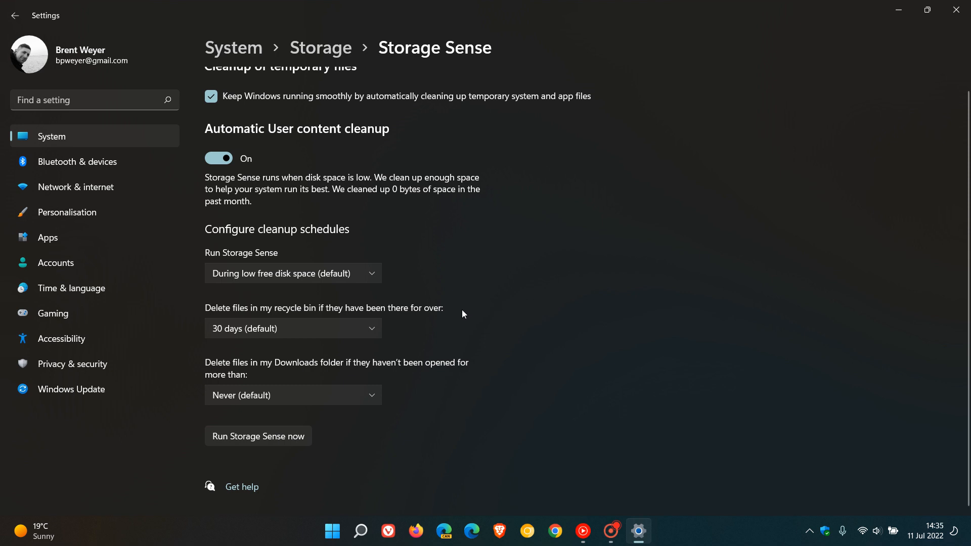
{"action": "mouse_move", "coordinate": [452, 314]}
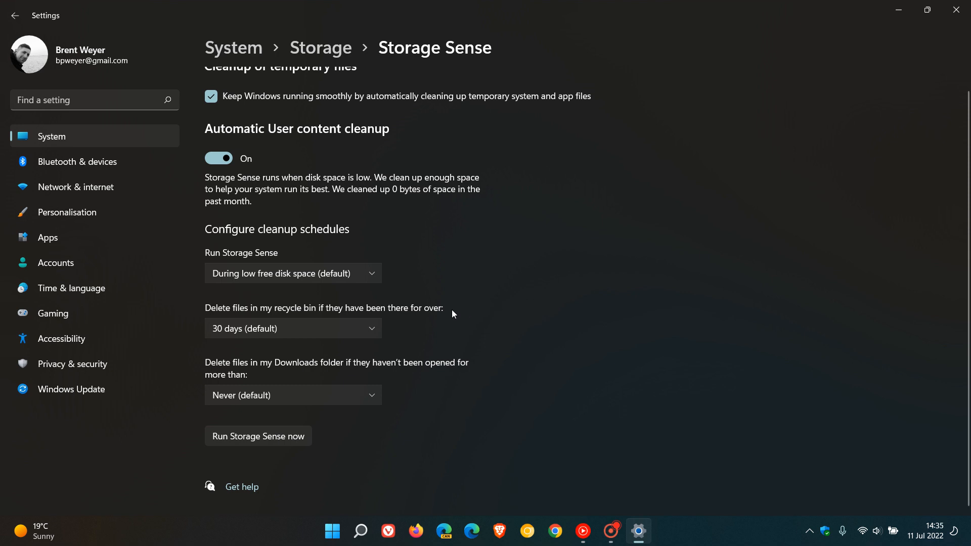
{"action": "left_click", "coordinate": [291, 328]}
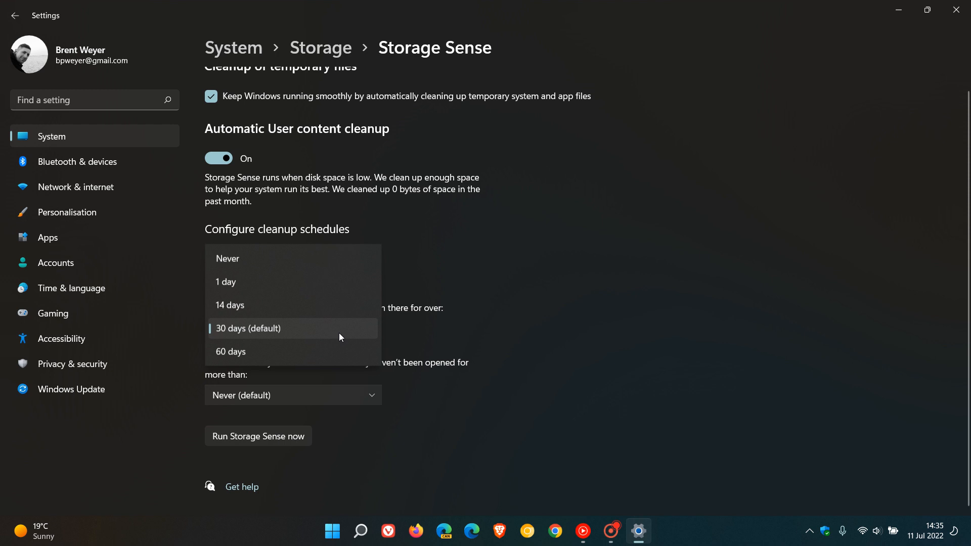
{"action": "mouse_move", "coordinate": [623, 281]}
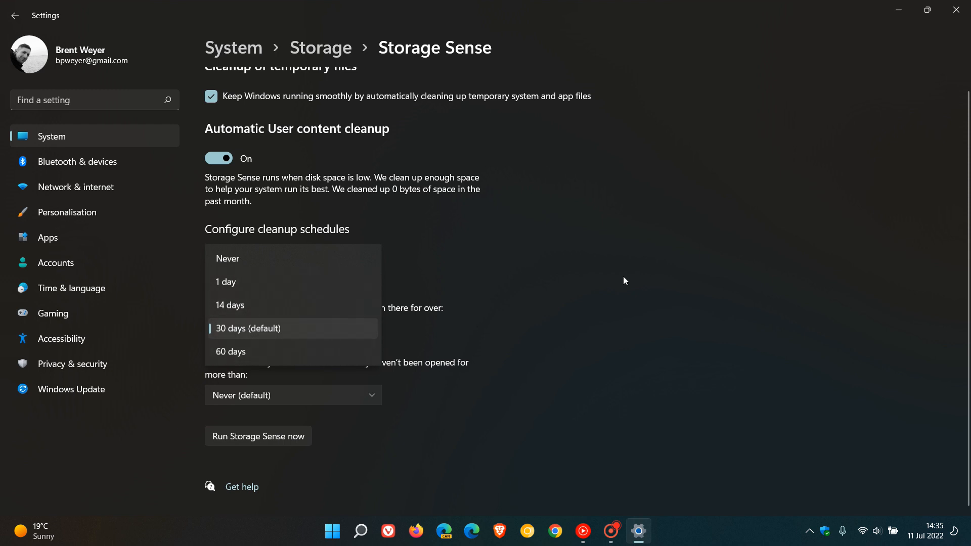
{"action": "left_click", "coordinate": [250, 328]}
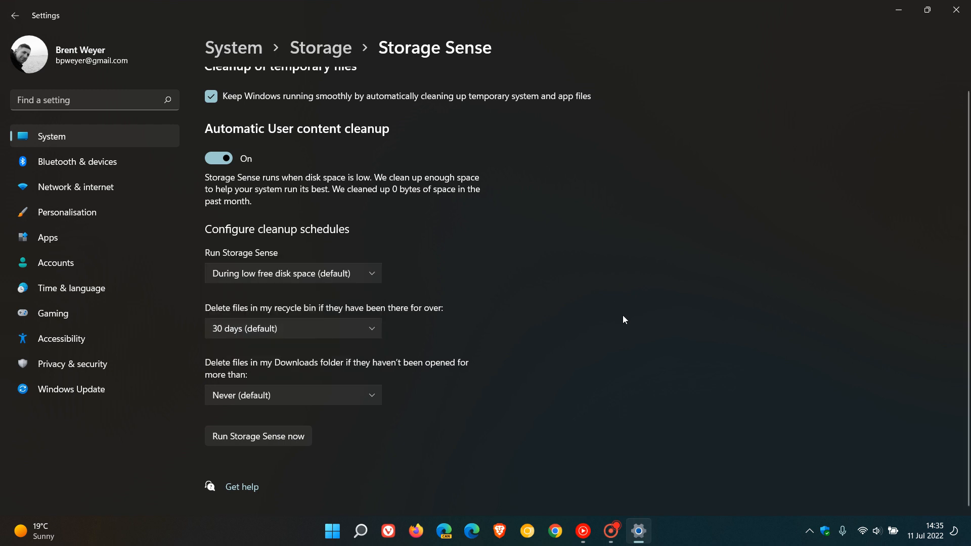
{"action": "mouse_move", "coordinate": [470, 385]}
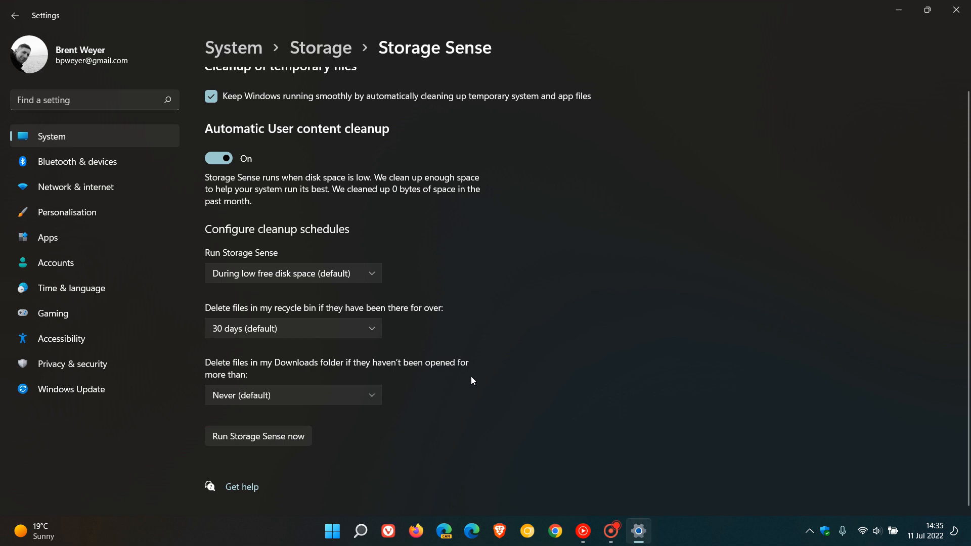
{"action": "mouse_move", "coordinate": [451, 389]}
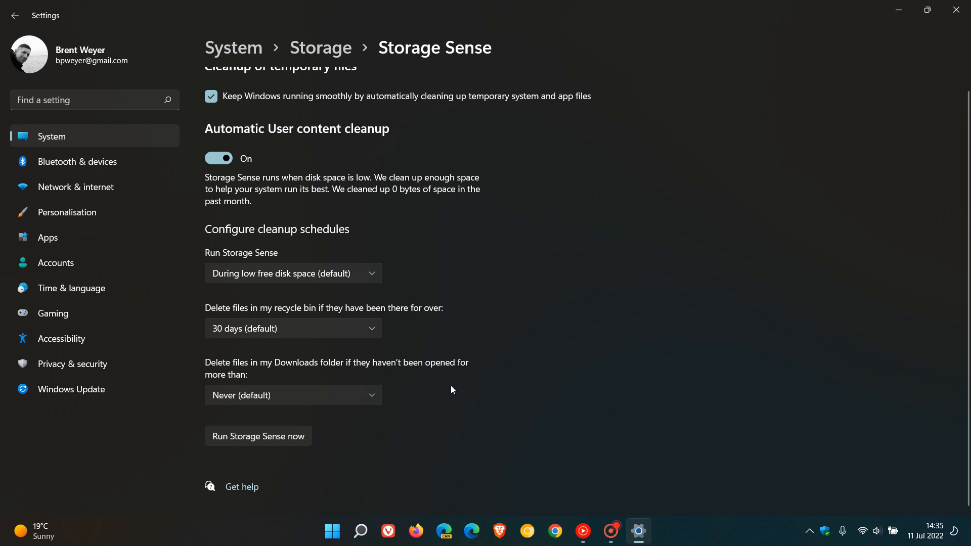
{"action": "mouse_move", "coordinate": [331, 390]}
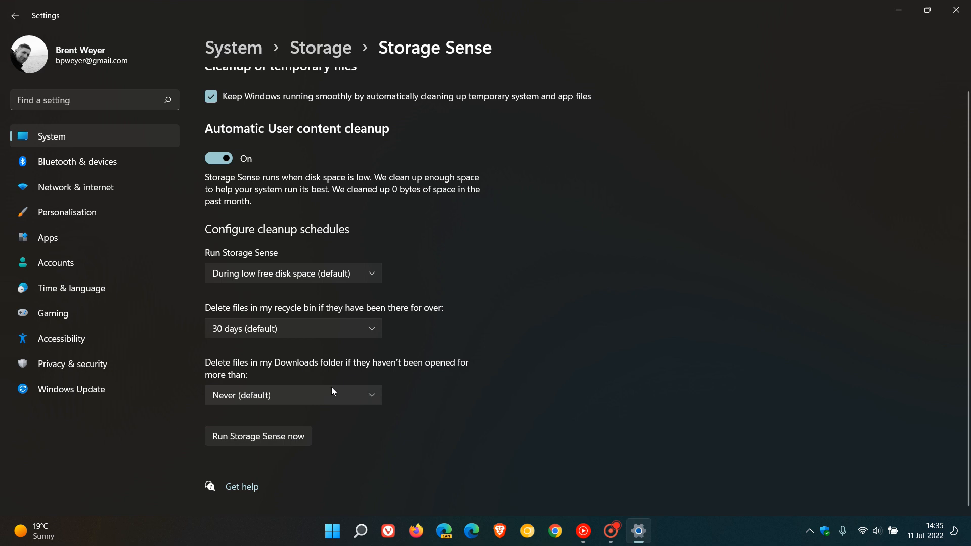
{"action": "left_click", "coordinate": [293, 395]}
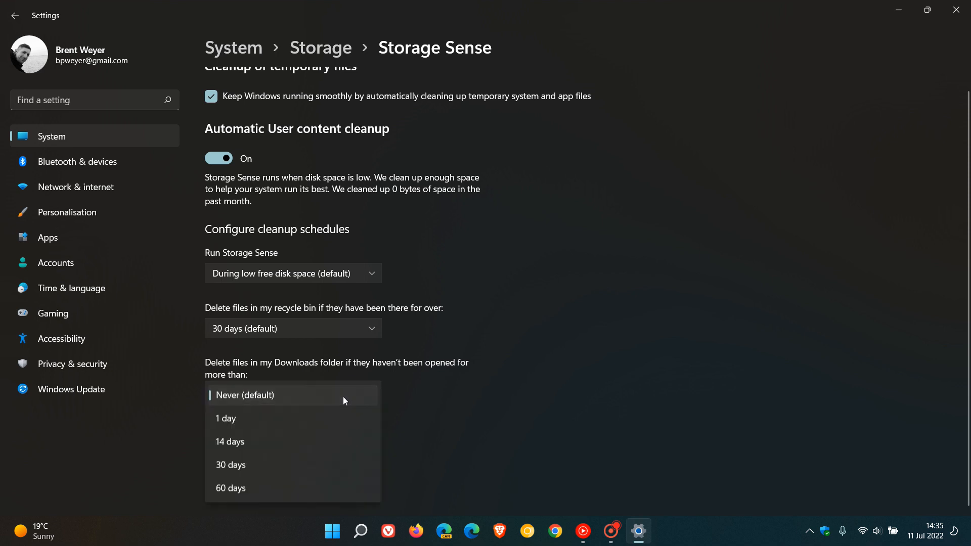
{"action": "mouse_move", "coordinate": [329, 487]}
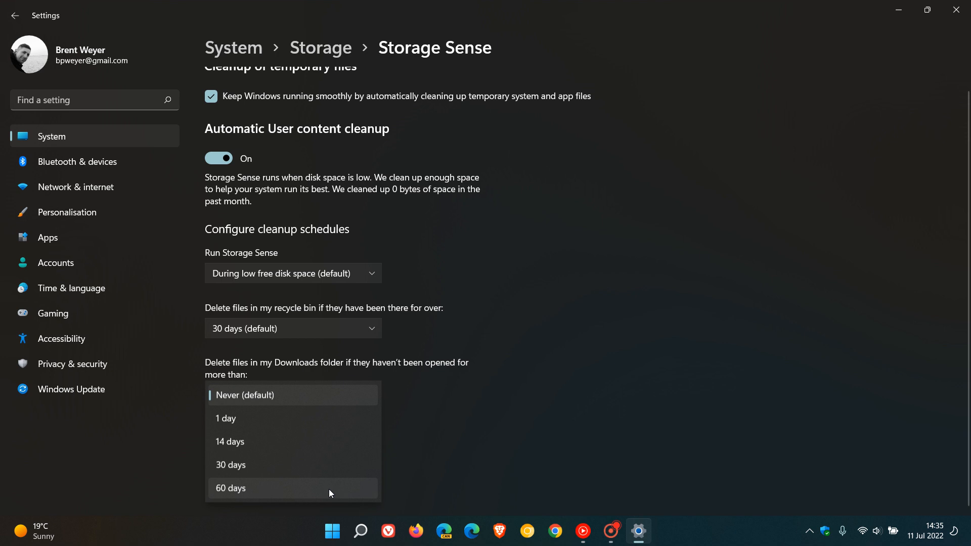
{"action": "left_click", "coordinate": [243, 395]}
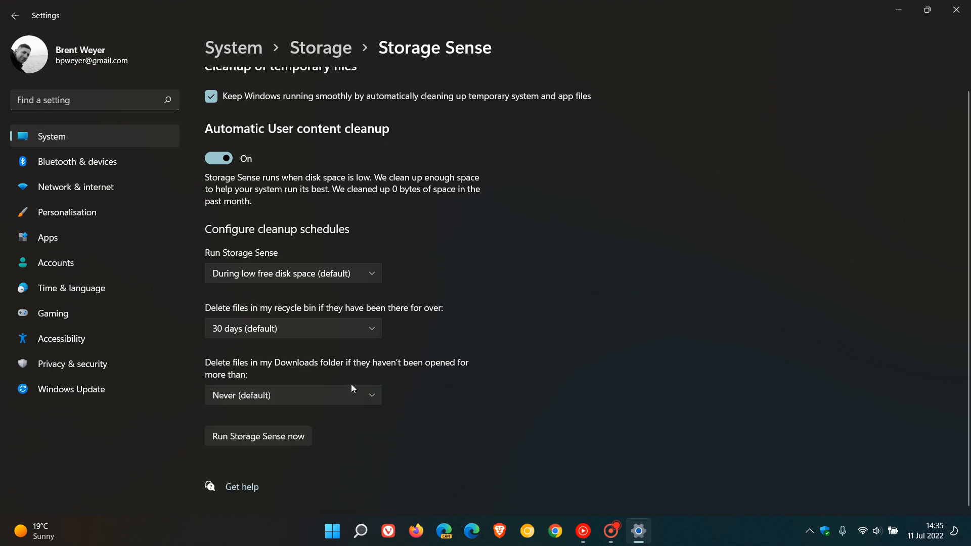
{"action": "mouse_move", "coordinate": [685, 378]}
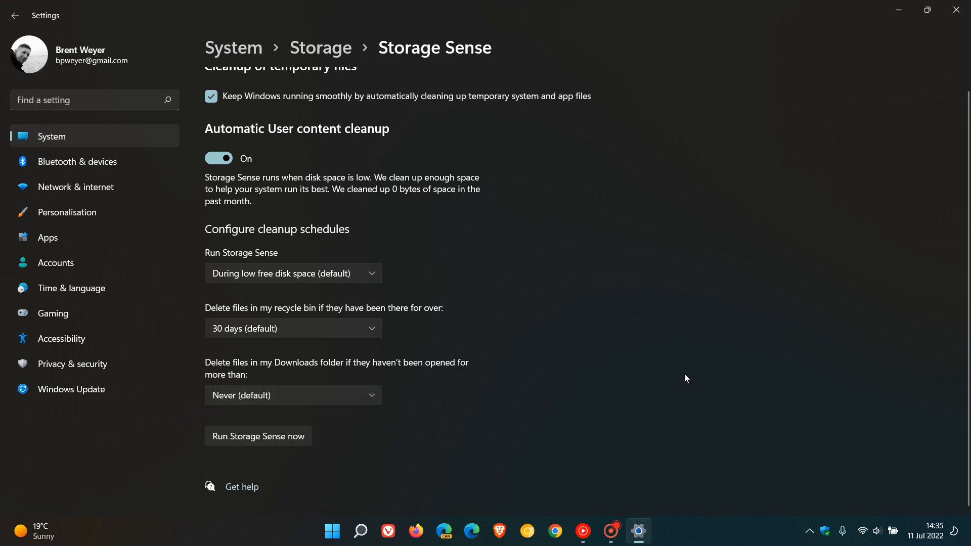
{"action": "mouse_move", "coordinate": [694, 347]}
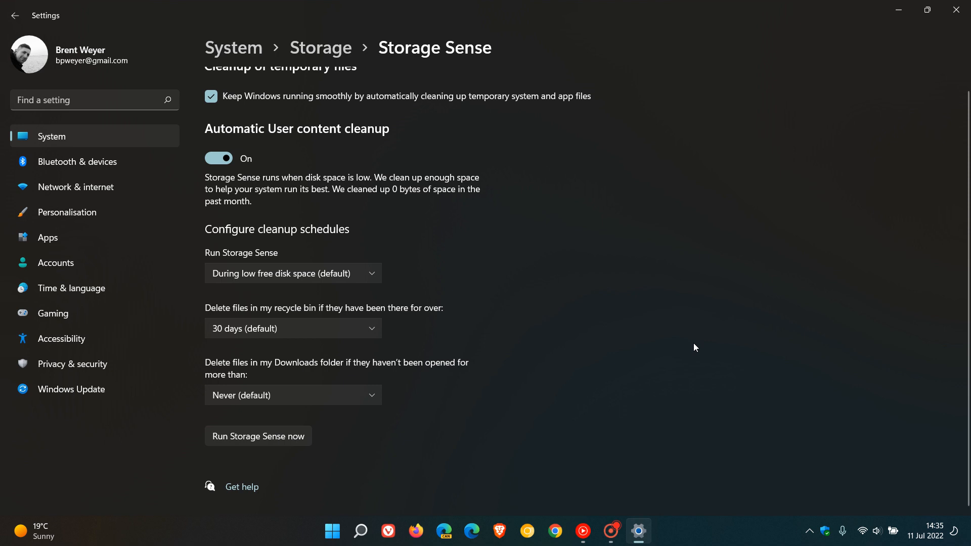
{"action": "mouse_move", "coordinate": [661, 332]}
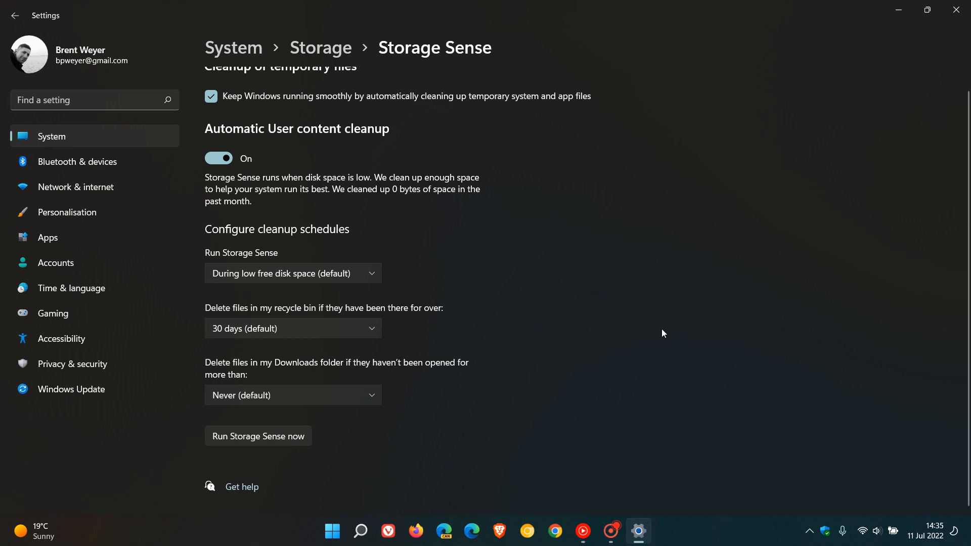
{"action": "mouse_move", "coordinate": [368, 402]}
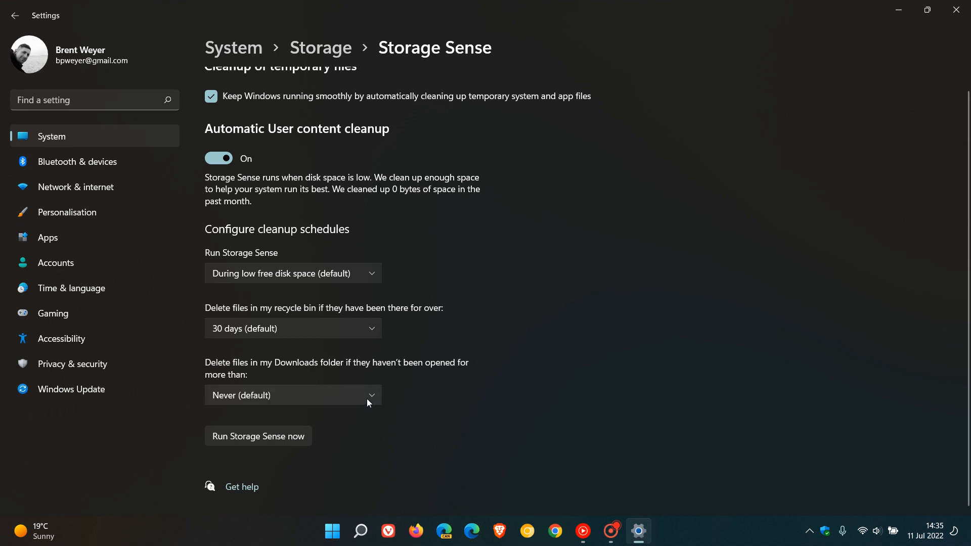
{"action": "mouse_move", "coordinate": [652, 363]}
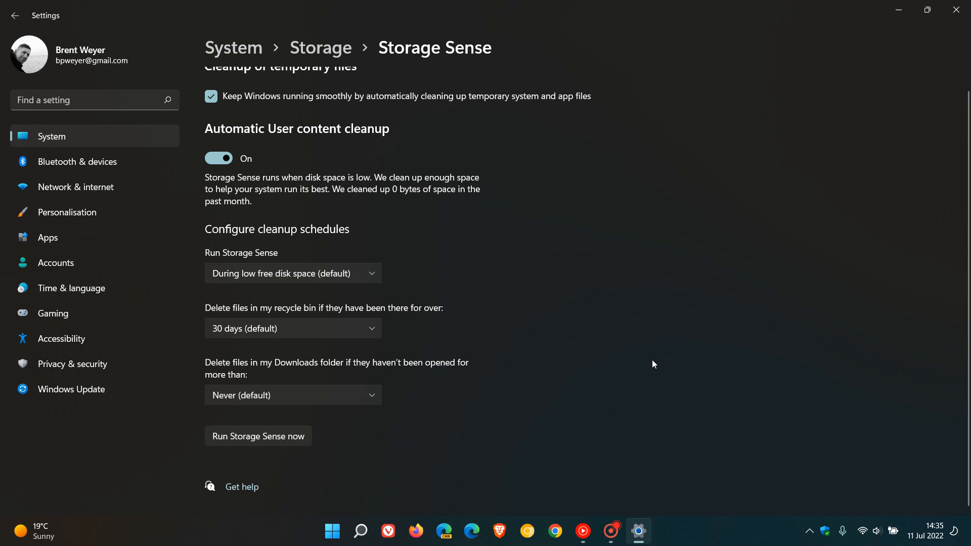
{"action": "mouse_move", "coordinate": [410, 404]}
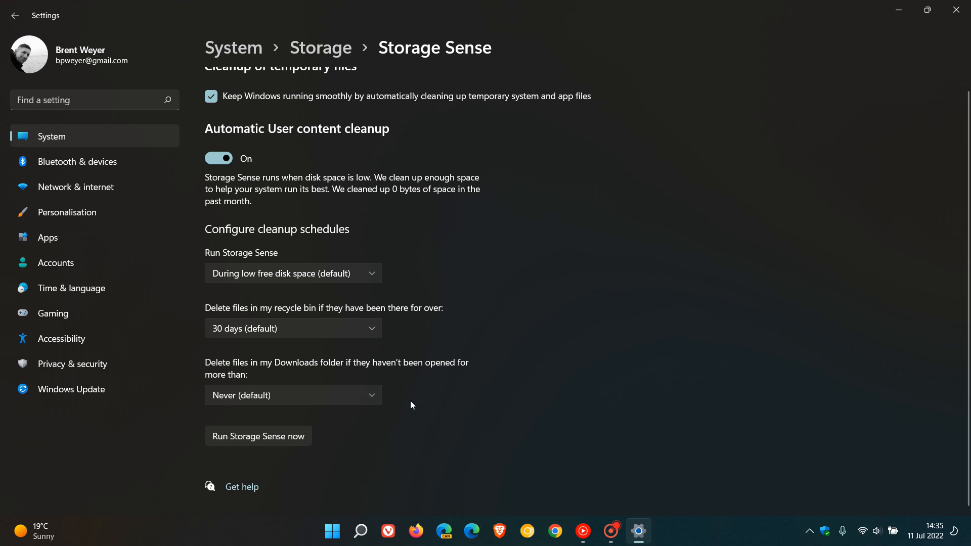
{"action": "mouse_move", "coordinate": [699, 387]}
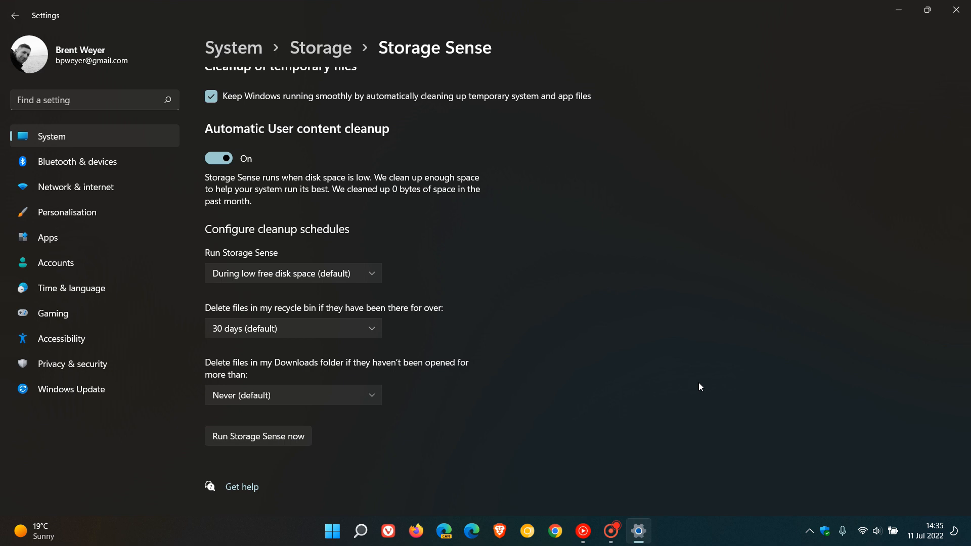
{"action": "mouse_move", "coordinate": [672, 341]}
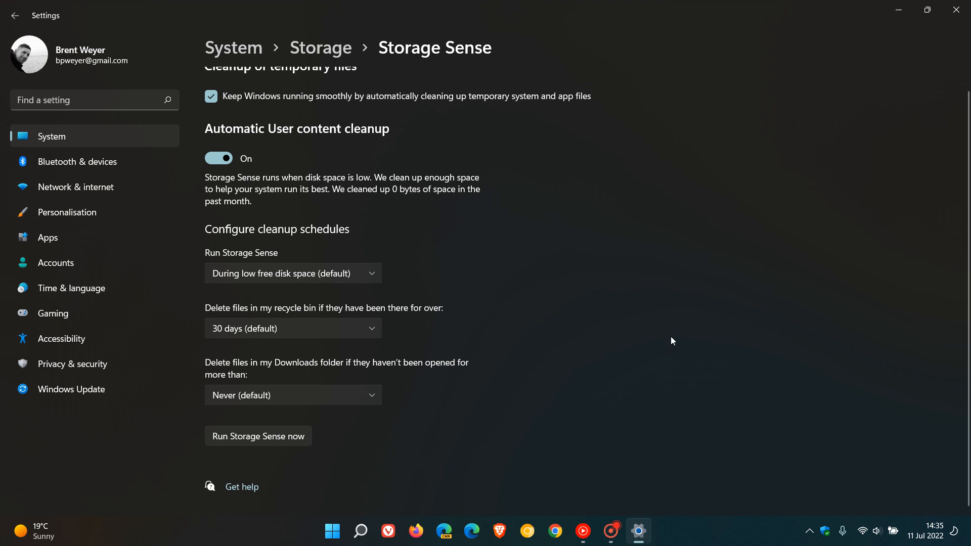
{"action": "mouse_move", "coordinate": [741, 280]}
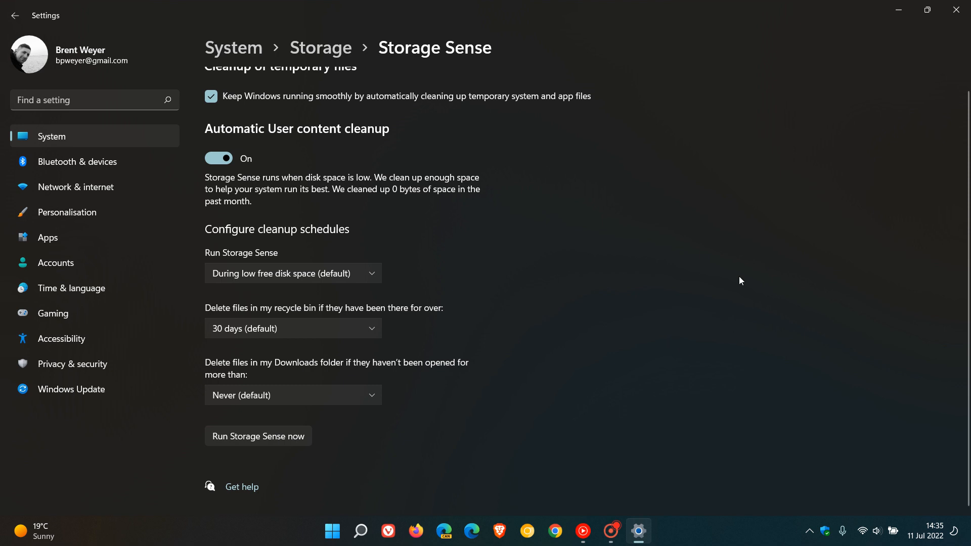
{"action": "mouse_move", "coordinate": [332, 255]}
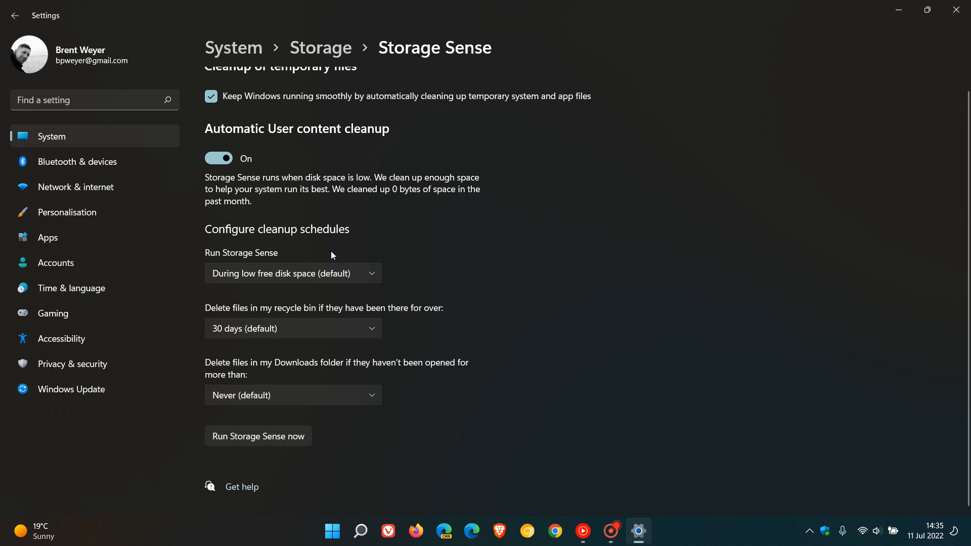
{"action": "mouse_move", "coordinate": [384, 309]}
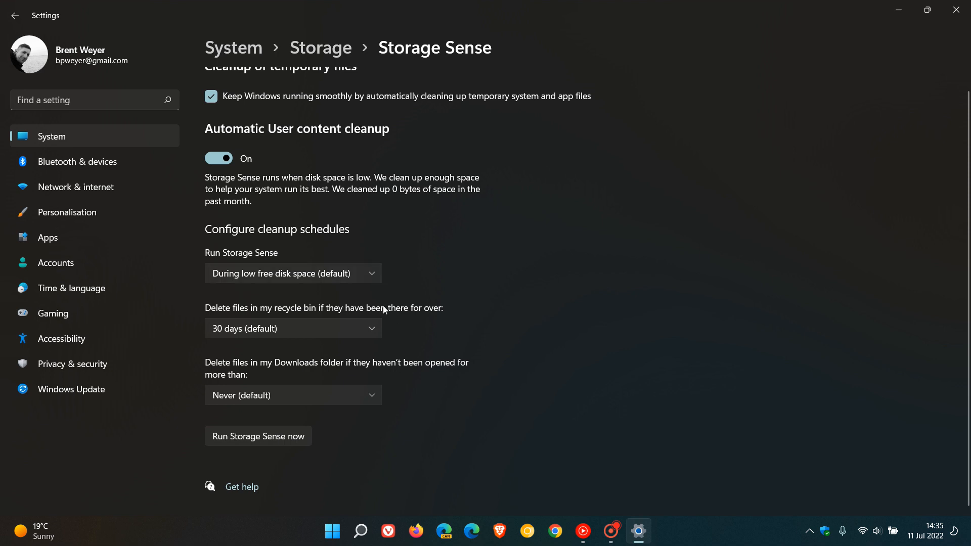
{"action": "mouse_move", "coordinate": [687, 272]}
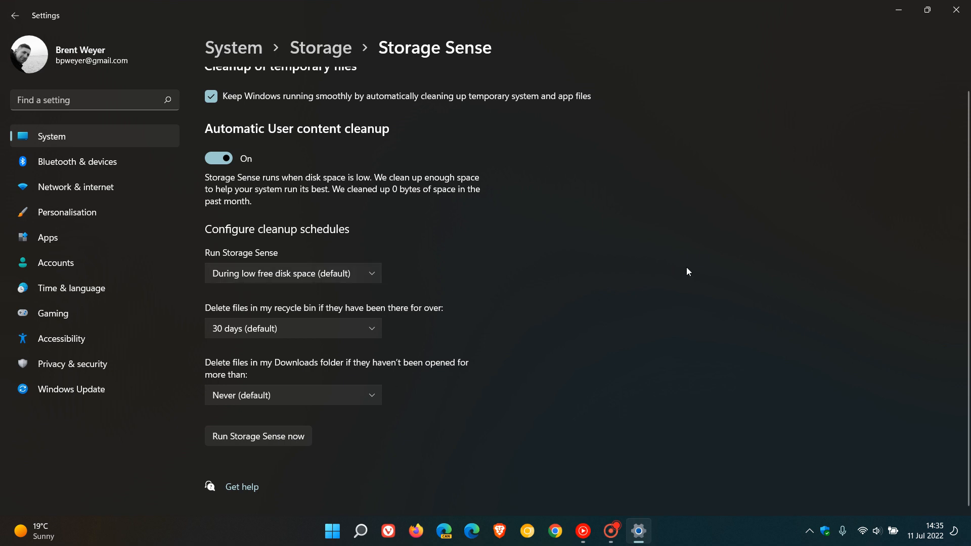
{"action": "mouse_move", "coordinate": [713, 254]}
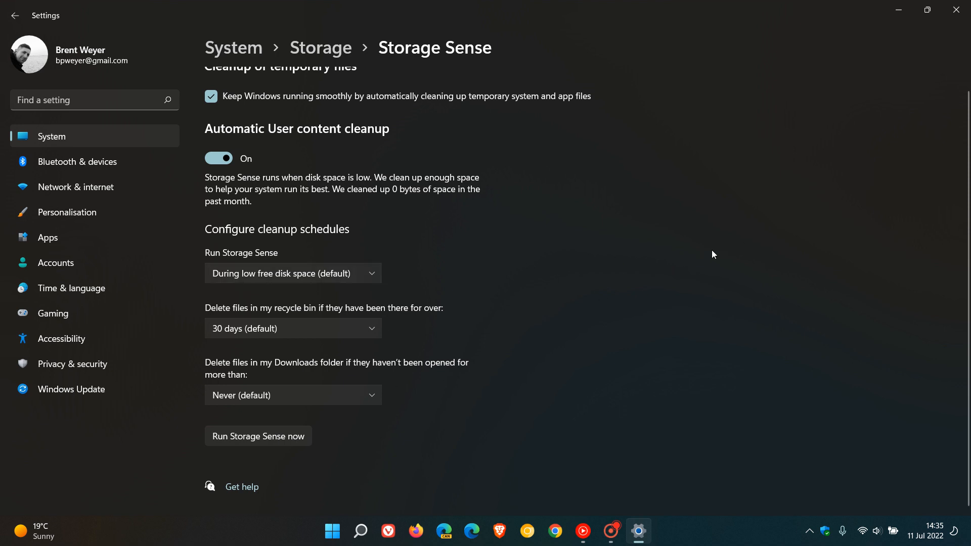
{"action": "mouse_move", "coordinate": [531, 456]}
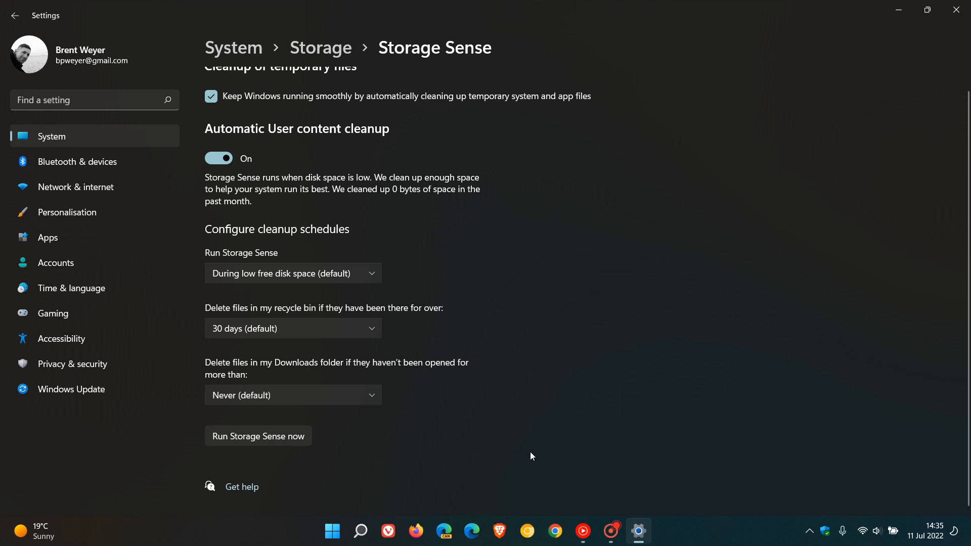
{"action": "mouse_move", "coordinate": [287, 440]}
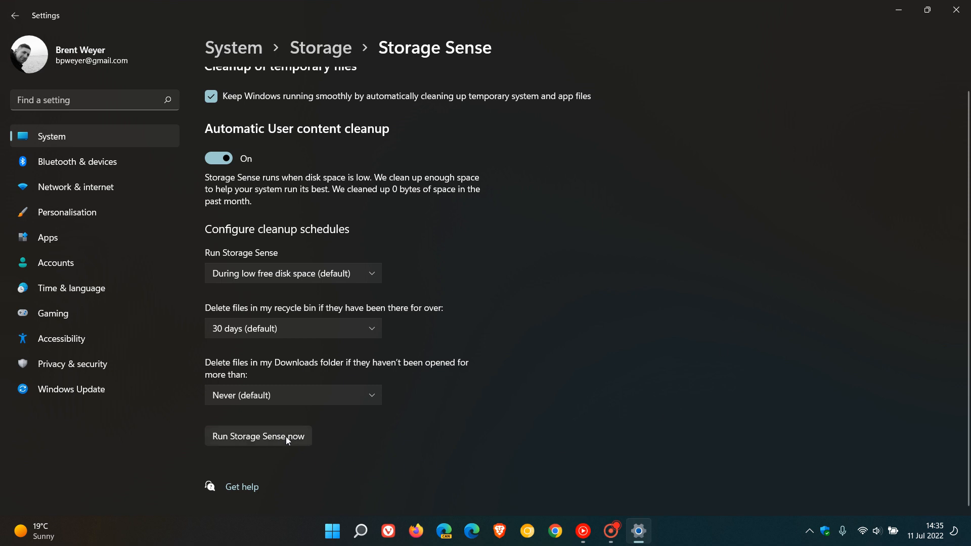
{"action": "mouse_move", "coordinate": [624, 349]}
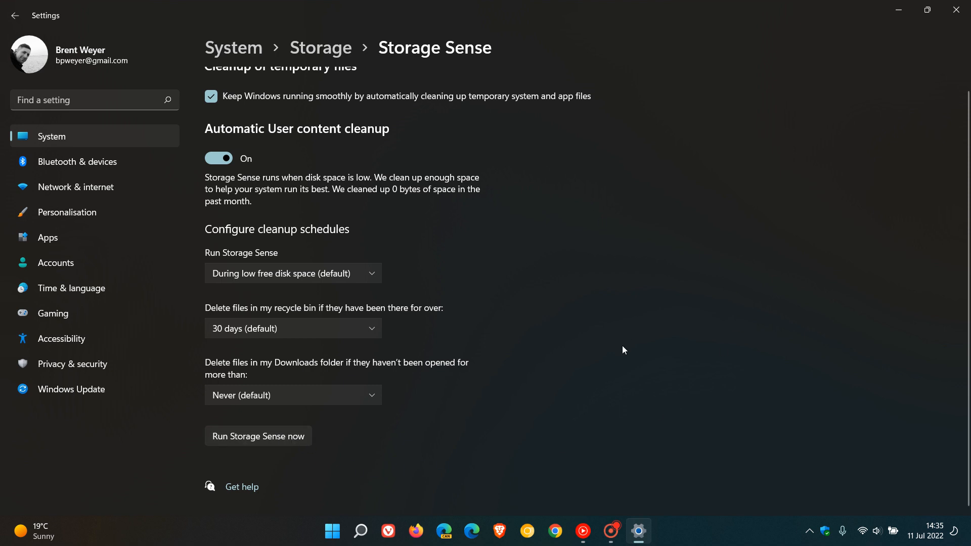
{"action": "mouse_move", "coordinate": [64, 42]}
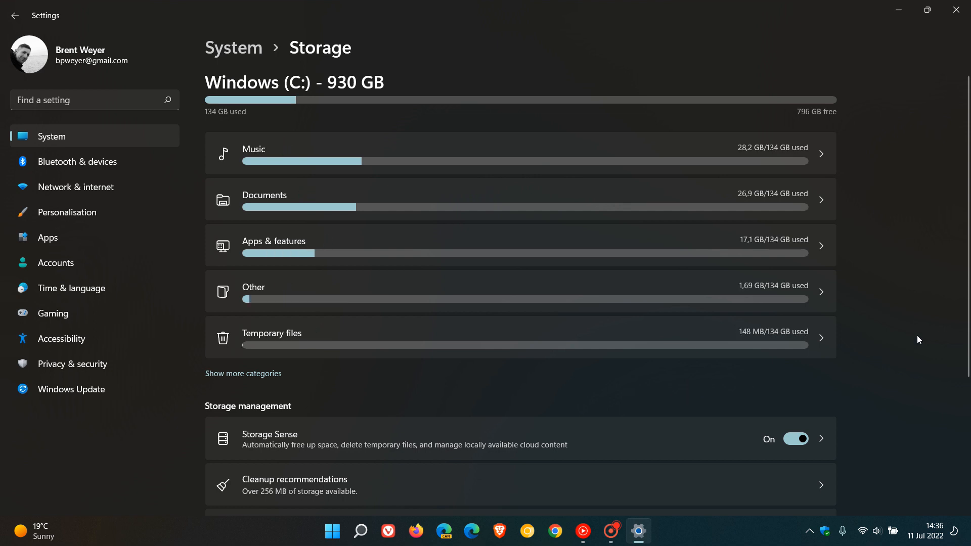
{"action": "mouse_move", "coordinate": [902, 340]}
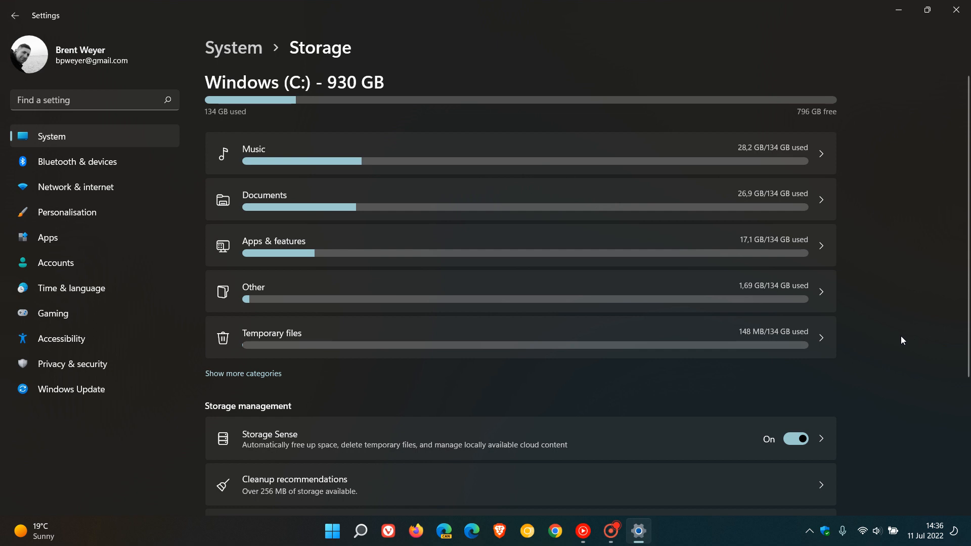
{"action": "mouse_move", "coordinate": [894, 333]}
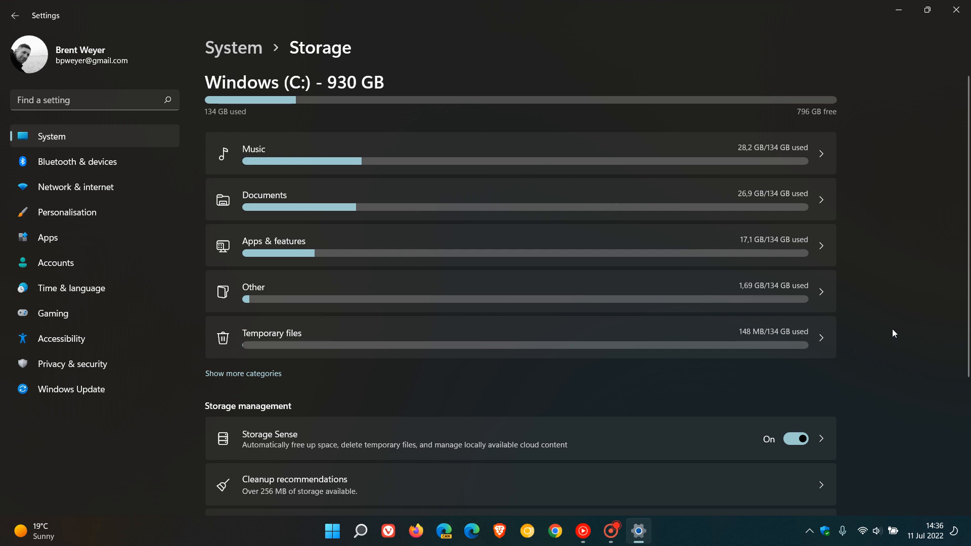
{"action": "mouse_move", "coordinate": [894, 302]}
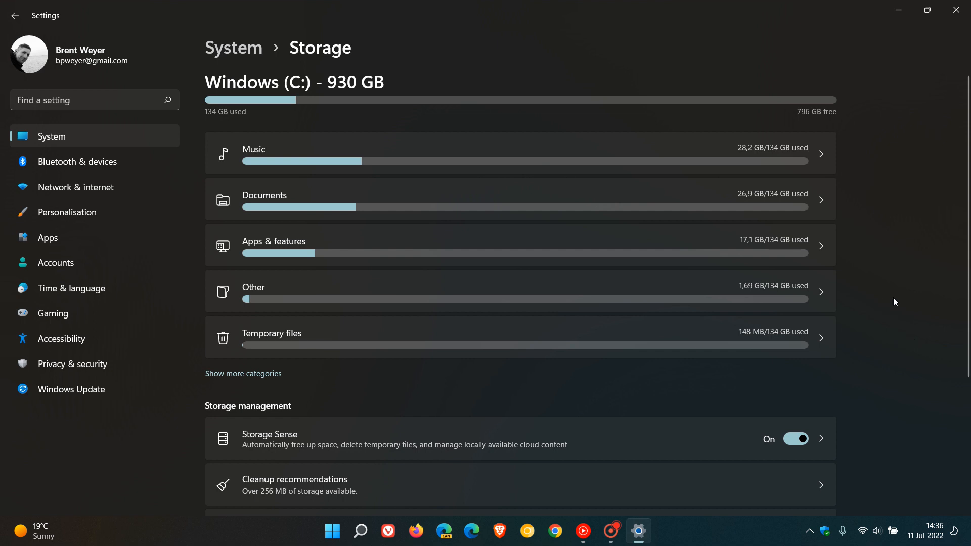
{"action": "mouse_move", "coordinate": [892, 294]}
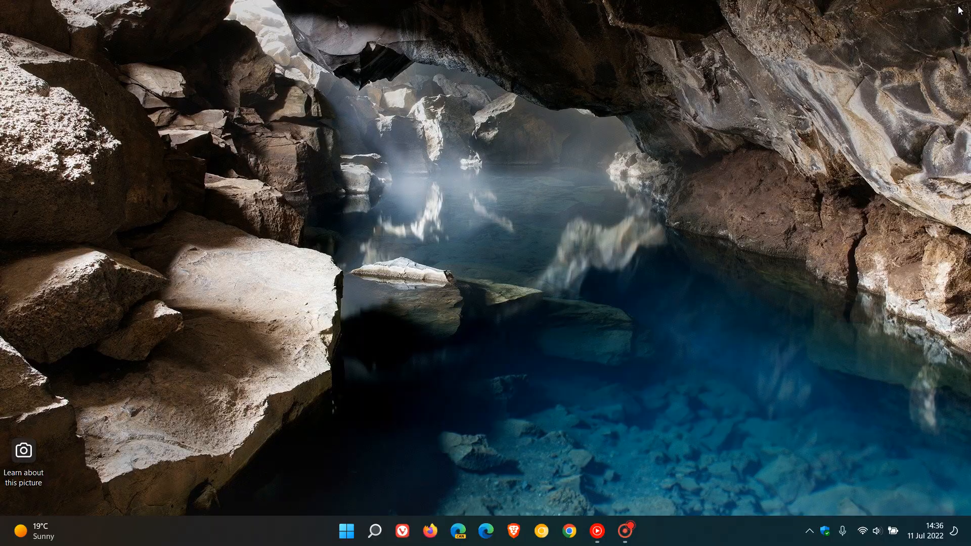
{"action": "mouse_move", "coordinate": [697, 194]}
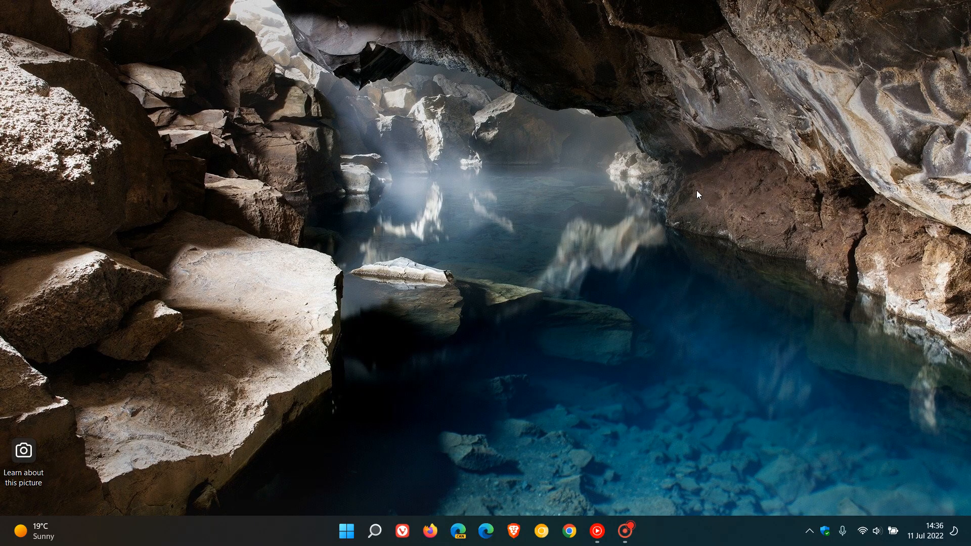